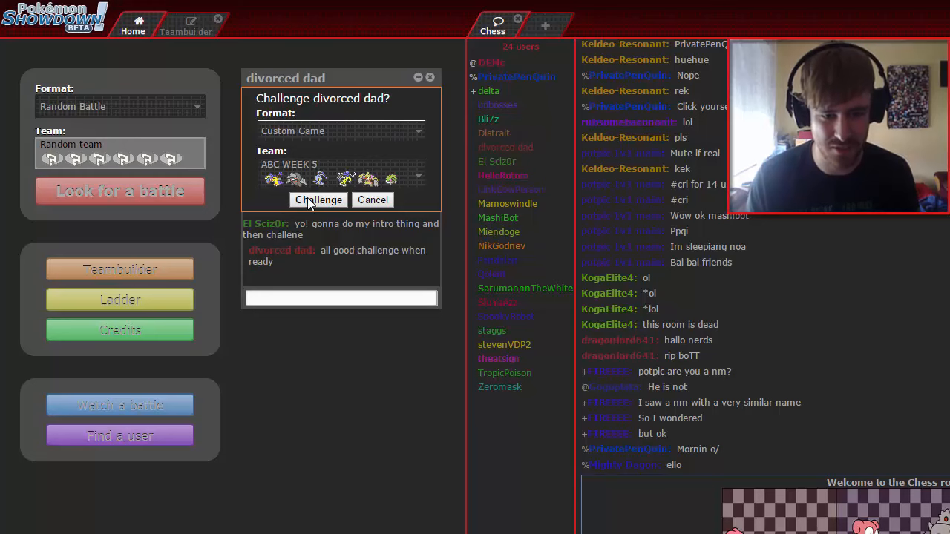
Send the Custom Game challenge to divorced dad with the ABC WEEK 5 team
{"action": "left_click", "coordinate": [318, 199]}
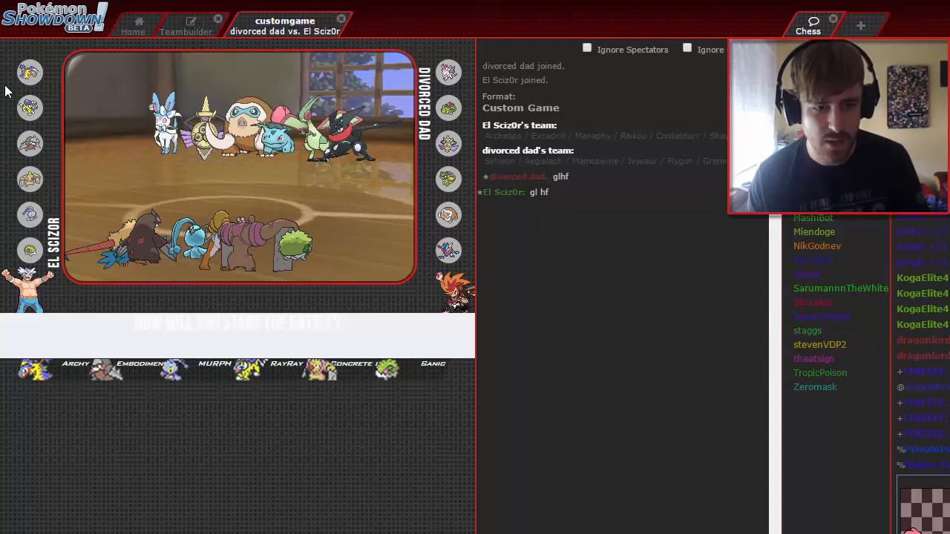
{"action": "mouse_move", "coordinate": [386, 371]}
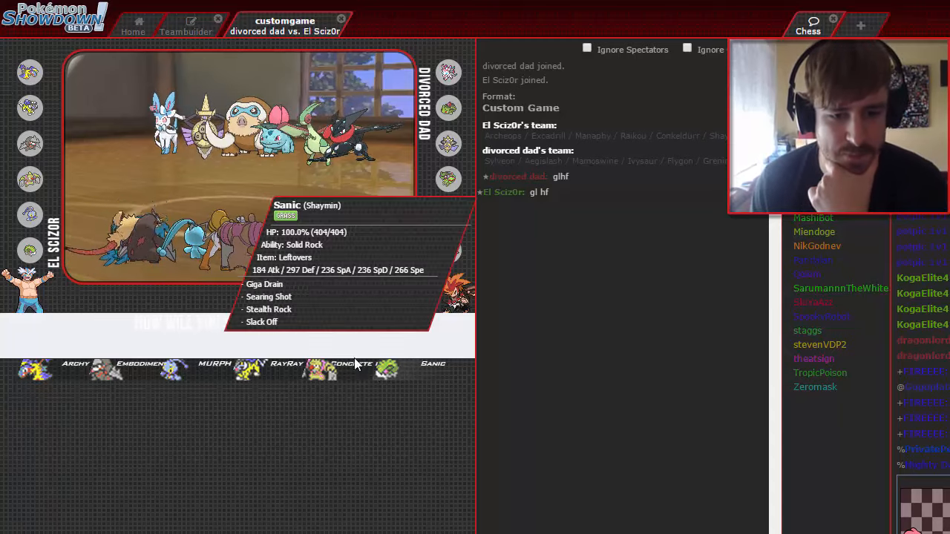
{"action": "mouse_move", "coordinate": [211, 376]}
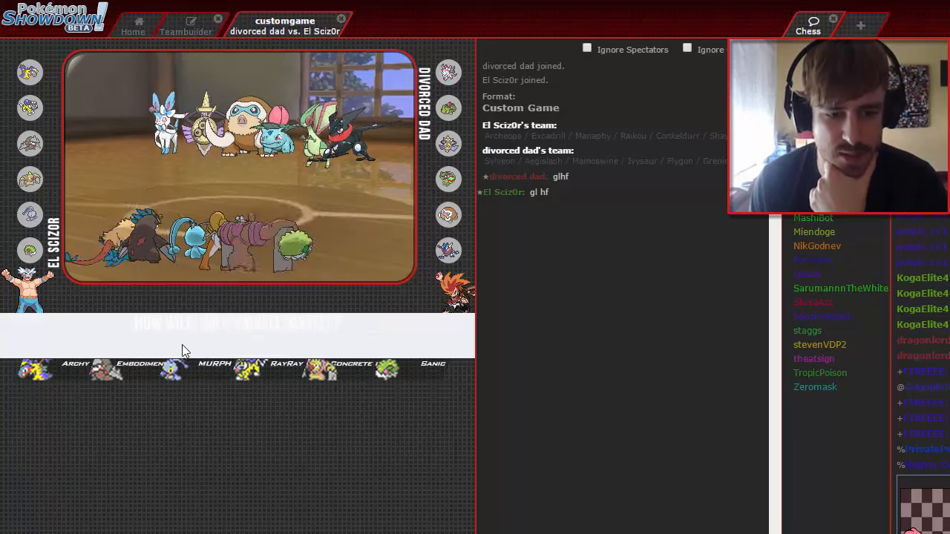
{"action": "mouse_move", "coordinate": [110, 371]}
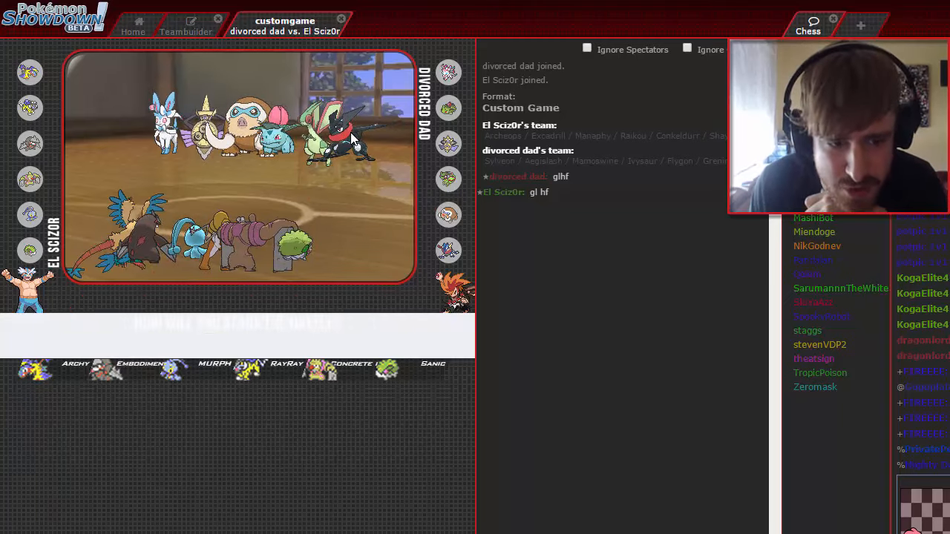
{"action": "mouse_move", "coordinate": [337, 371]}
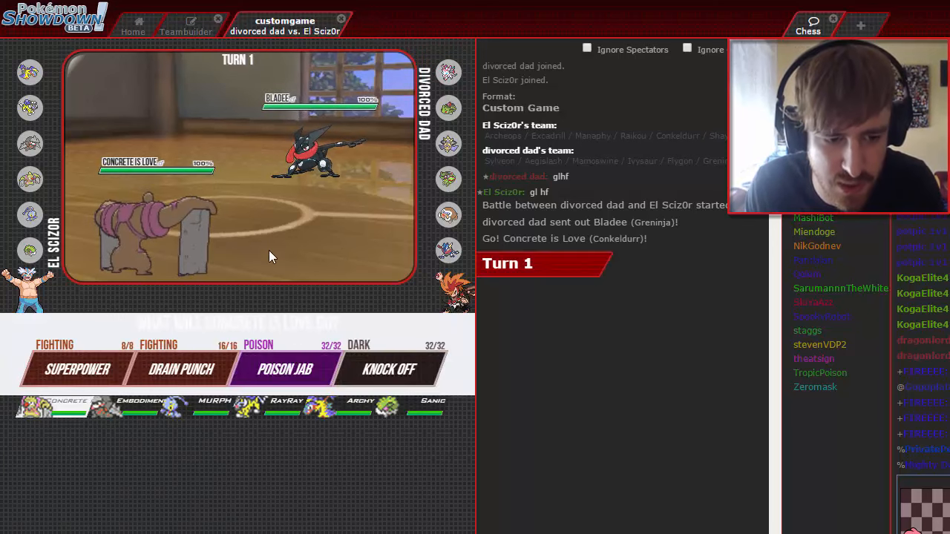
{"action": "mouse_move", "coordinate": [448, 73]}
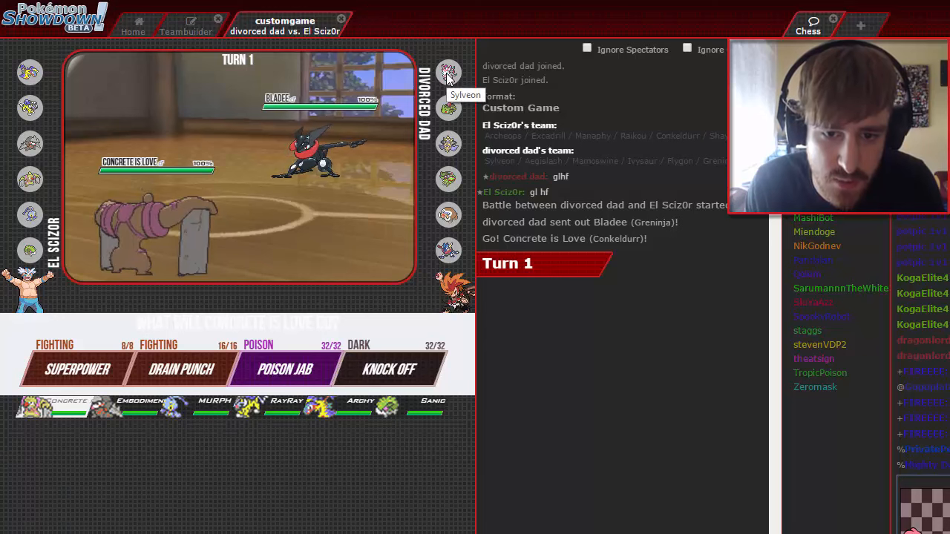
{"action": "mouse_move", "coordinate": [285, 370]}
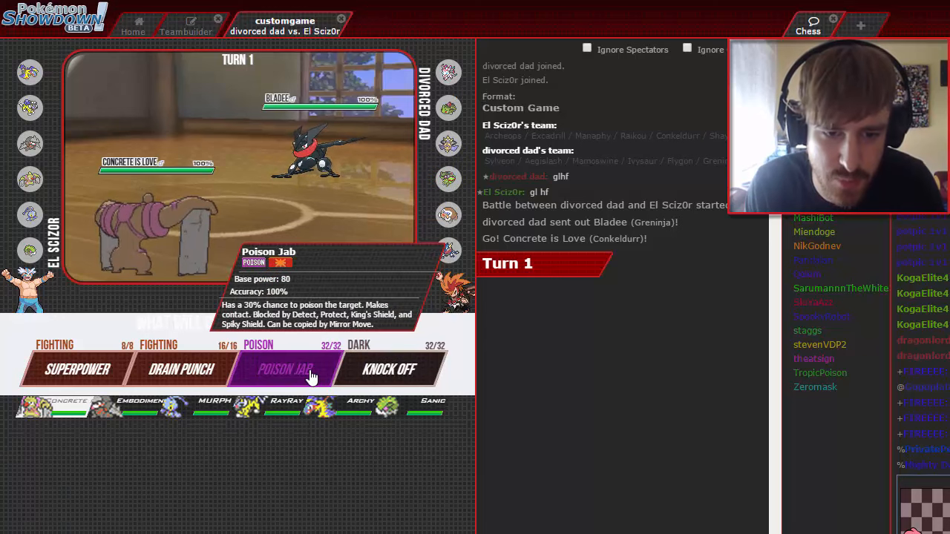
Use Poison Jab on turn 1, then switch Sanic in on turn 2
{"action": "left_click", "coordinate": [285, 369]}
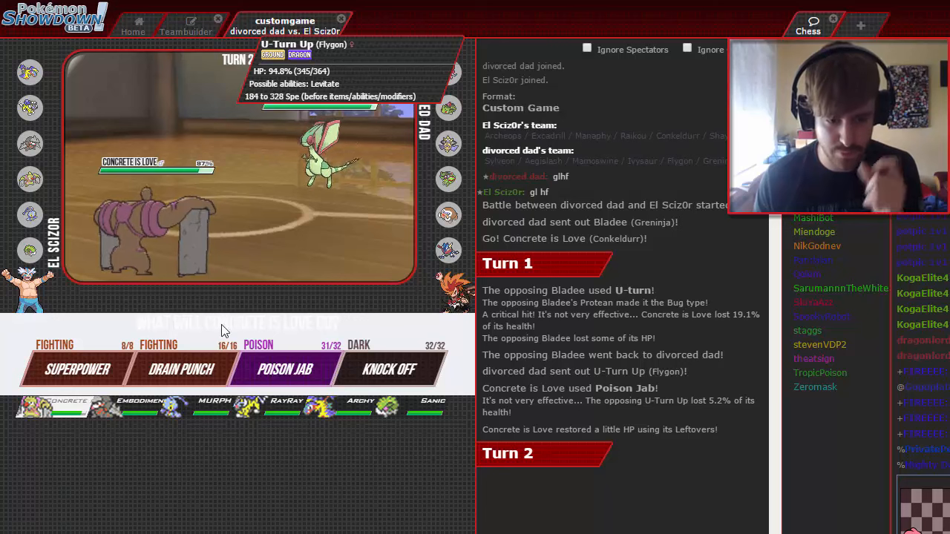
{"action": "mouse_move", "coordinate": [386, 406]}
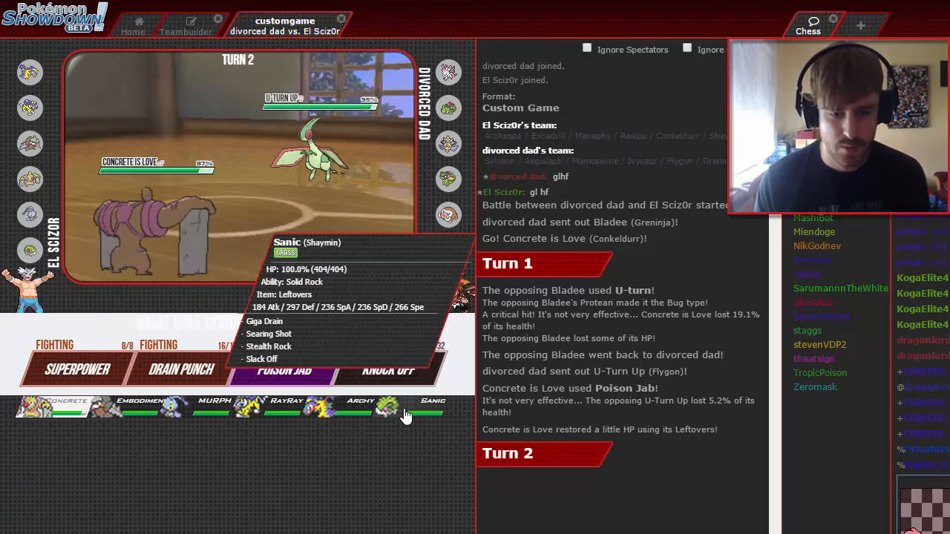
{"action": "left_click", "coordinate": [386, 407]}
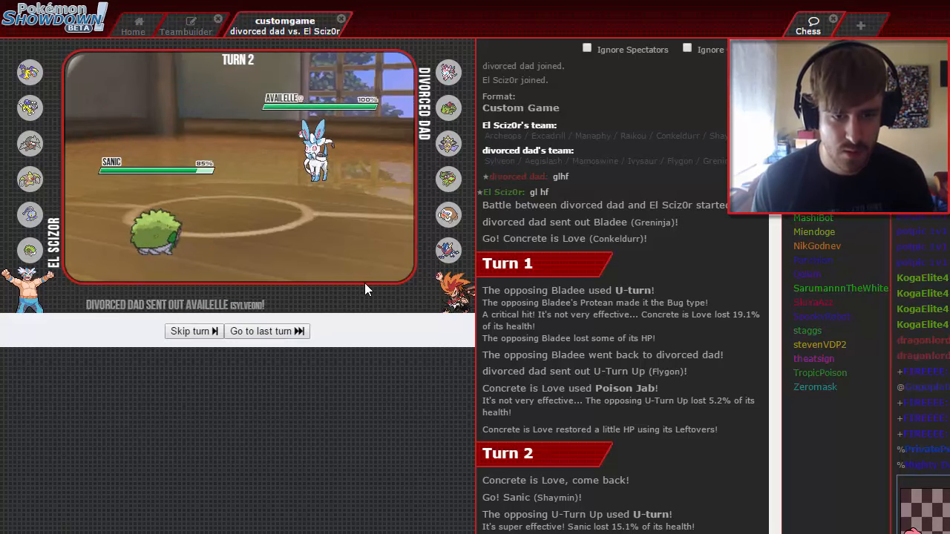
{"action": "mouse_move", "coordinate": [319, 155]}
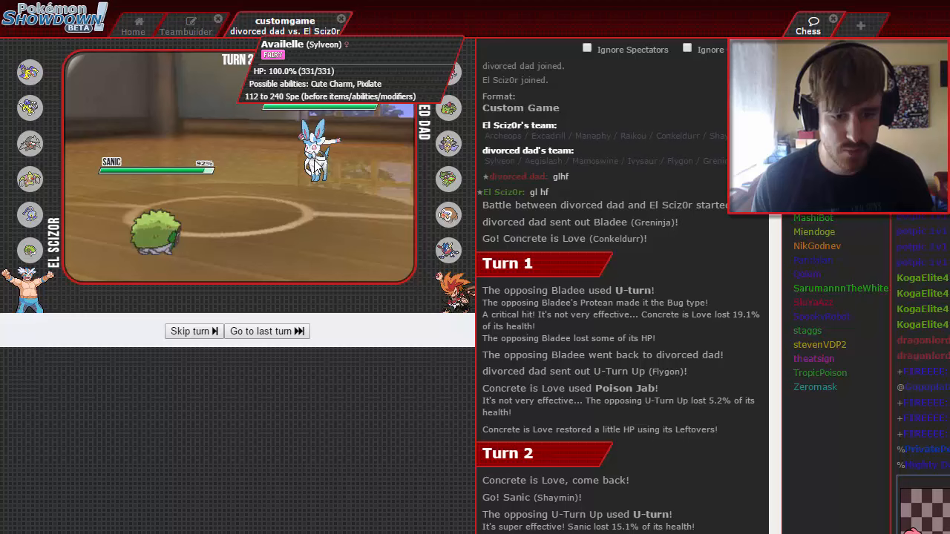
Skip the animations, lay Stealth Rock on turn 3, then use Giga Drain on Availelle on turn 4
{"action": "left_click", "coordinate": [265, 331]}
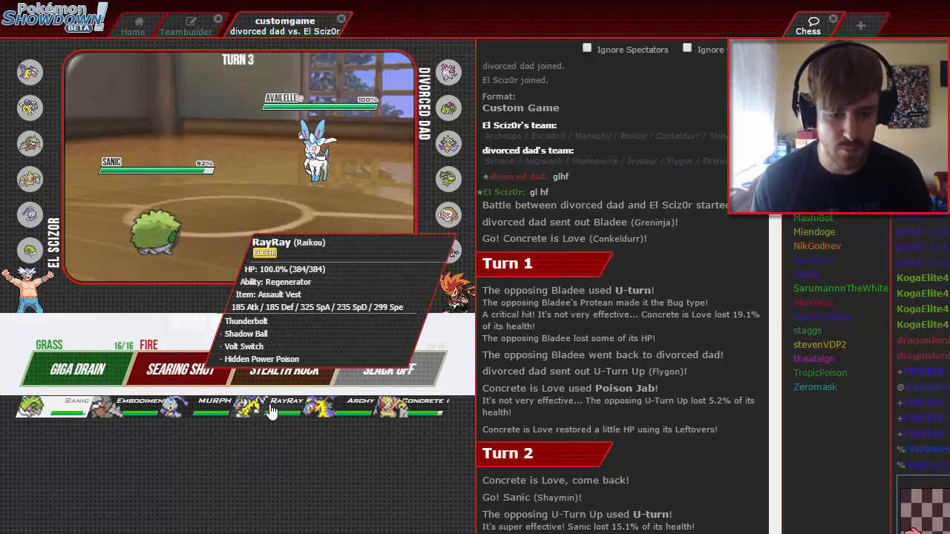
{"action": "mouse_move", "coordinate": [141, 407]}
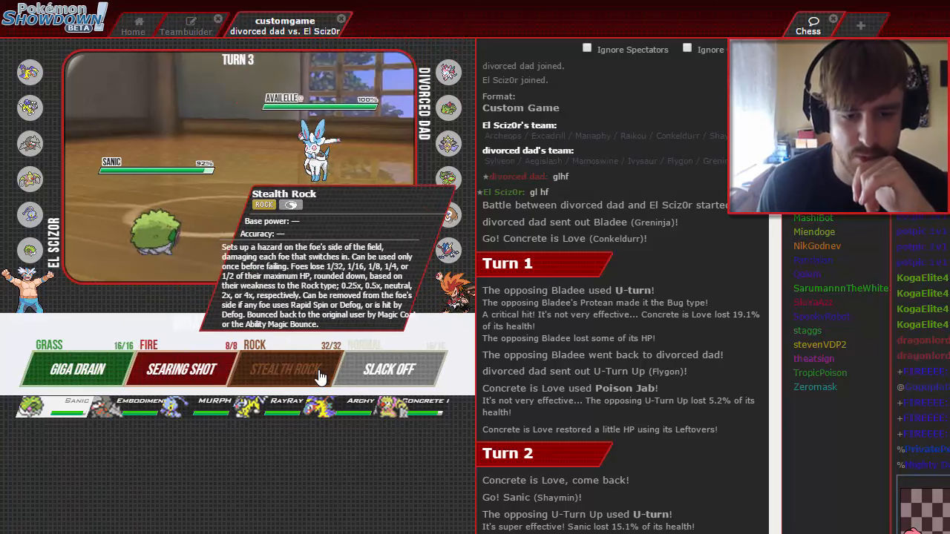
{"action": "left_click", "coordinate": [289, 369]}
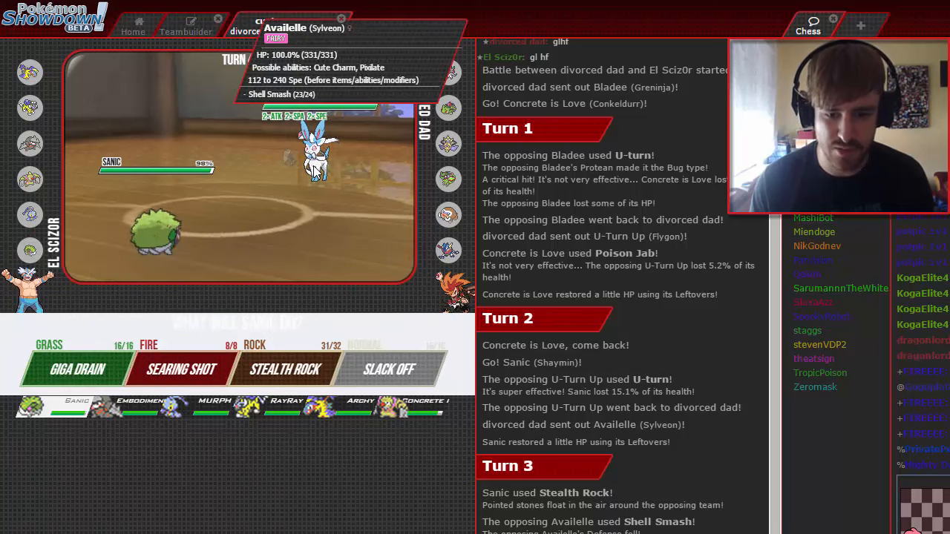
{"action": "mouse_move", "coordinate": [181, 368]}
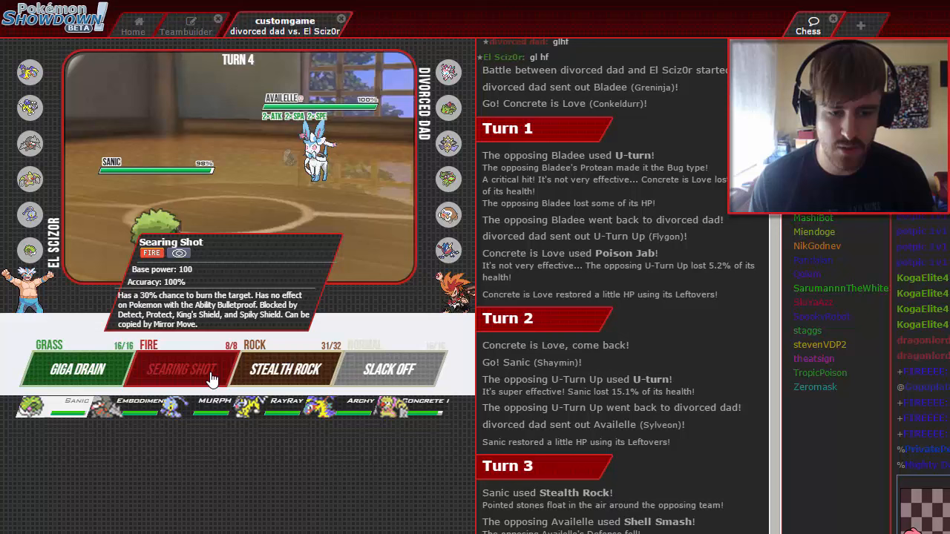
{"action": "mouse_move", "coordinate": [77, 369]}
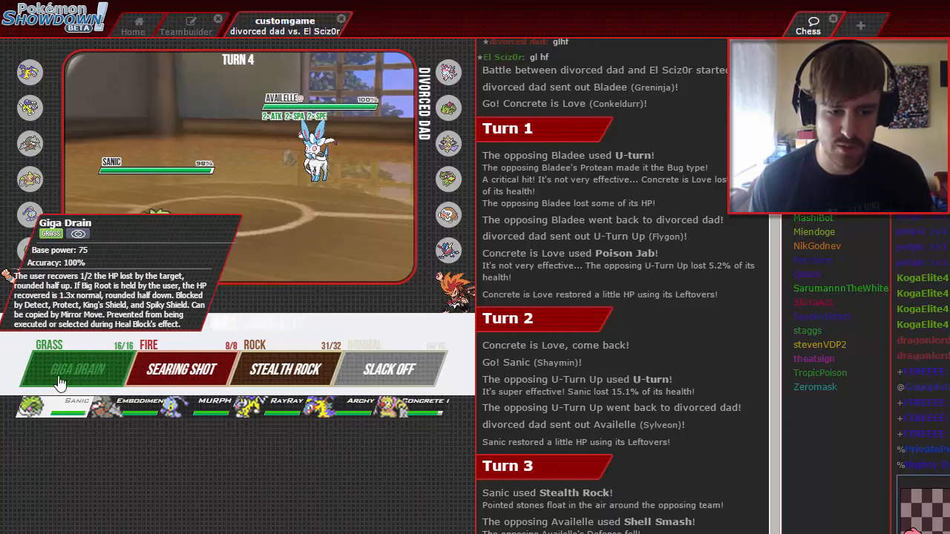
{"action": "left_click", "coordinate": [78, 368]}
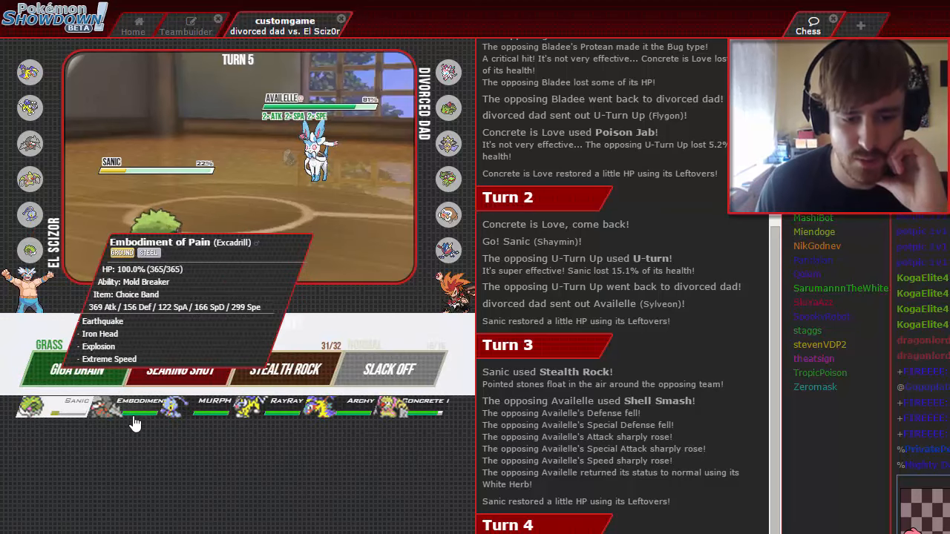
{"action": "mouse_move", "coordinate": [380, 407]}
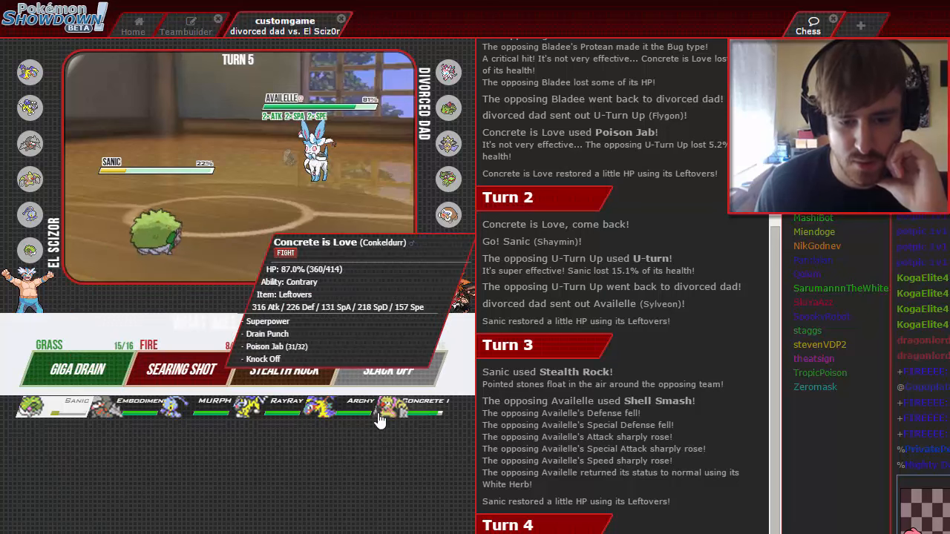
{"action": "mouse_move", "coordinate": [252, 406]}
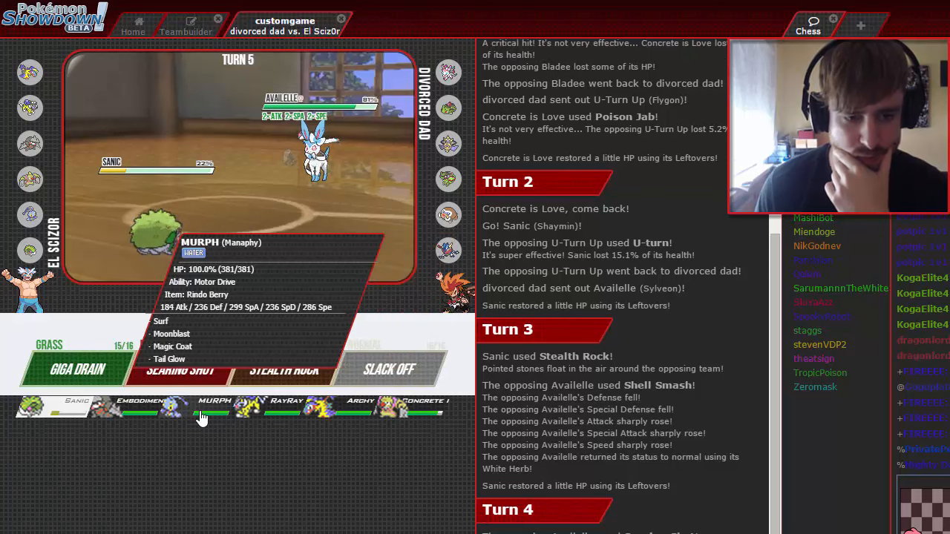
{"action": "mouse_move", "coordinate": [77, 369]}
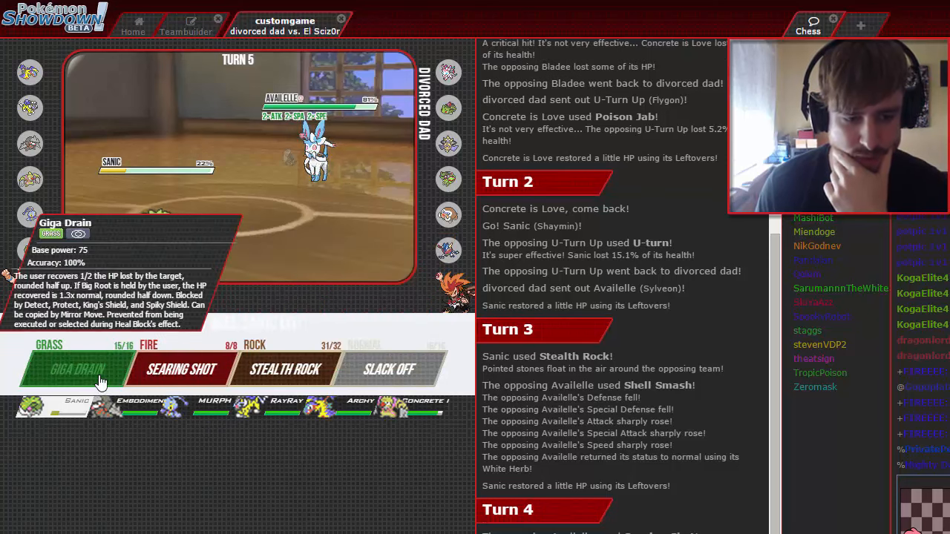
Use Giga Drain on Availelle again for turn 5
{"action": "left_click", "coordinate": [77, 370]}
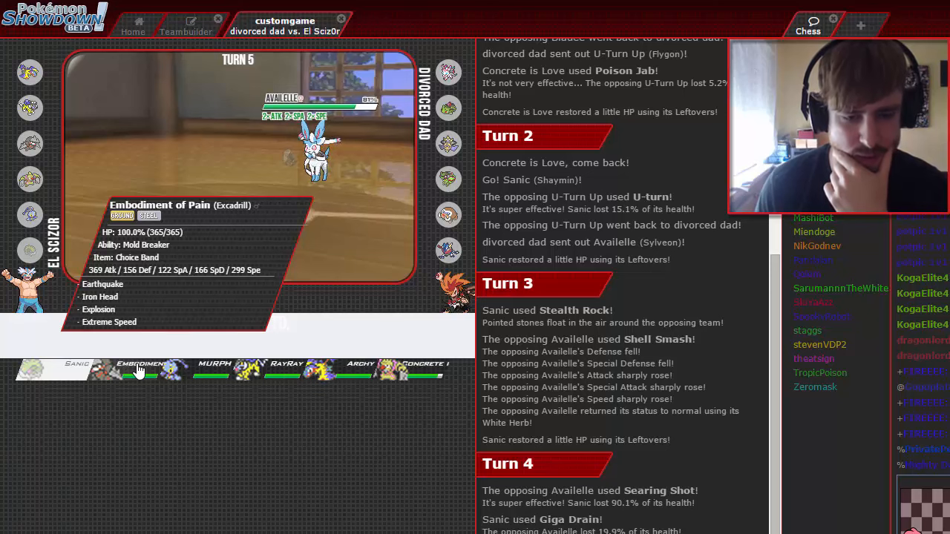
{"action": "mouse_move", "coordinate": [213, 368]}
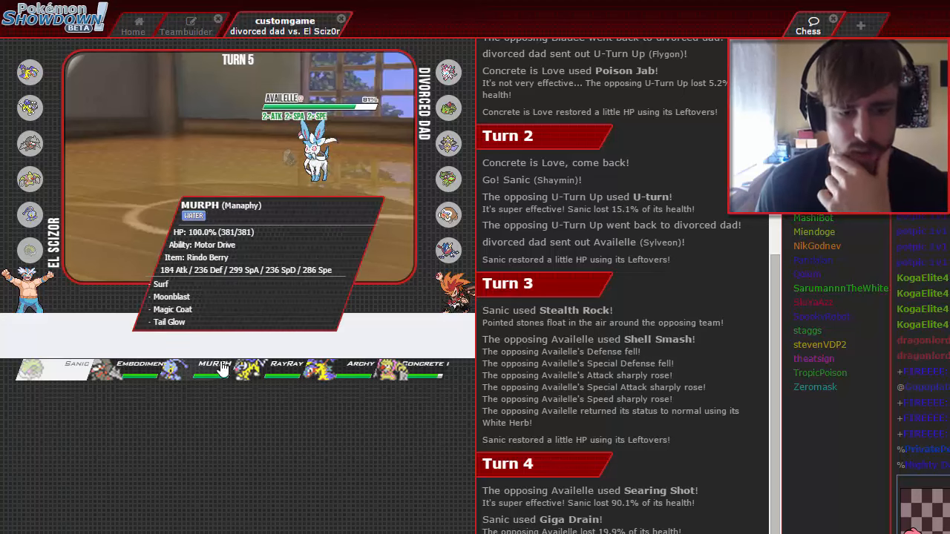
{"action": "mouse_move", "coordinate": [320, 370]}
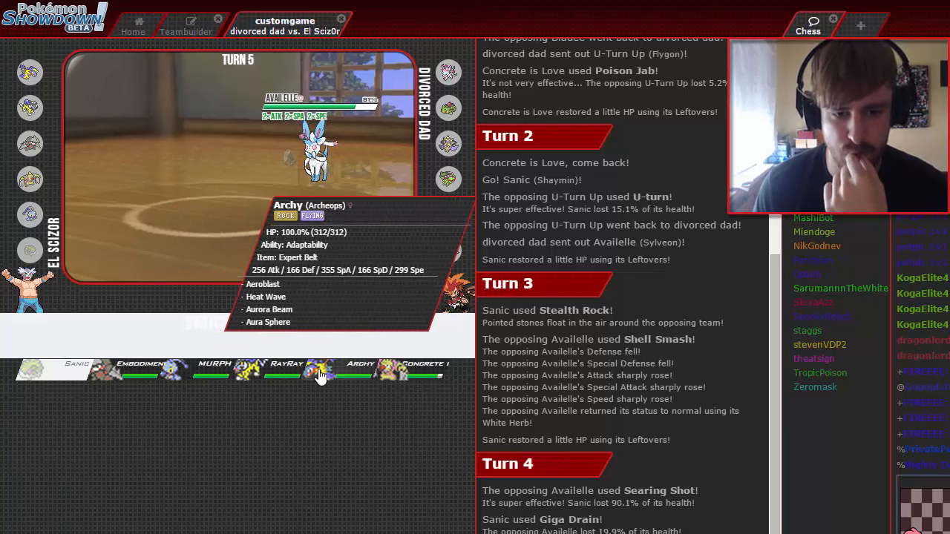
{"action": "mouse_move", "coordinate": [111, 371]}
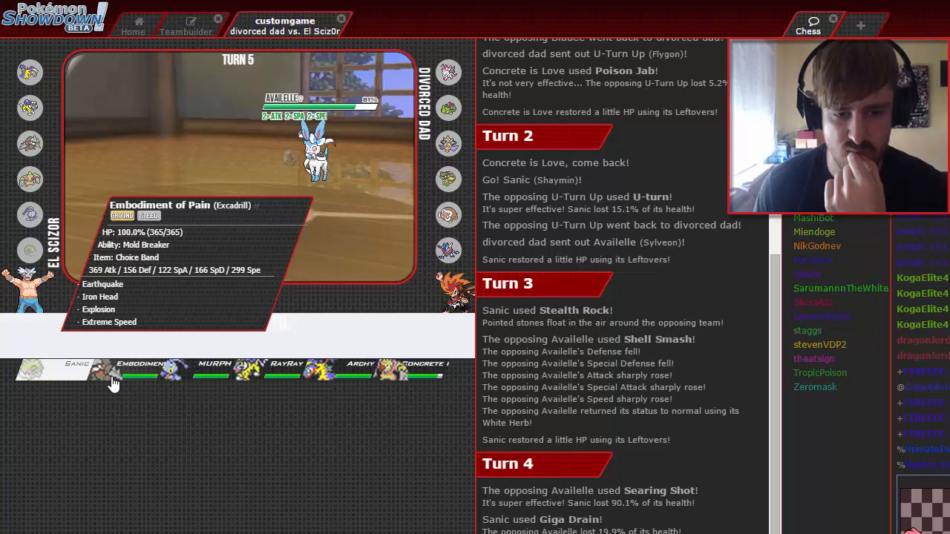
{"action": "mouse_move", "coordinate": [319, 374]}
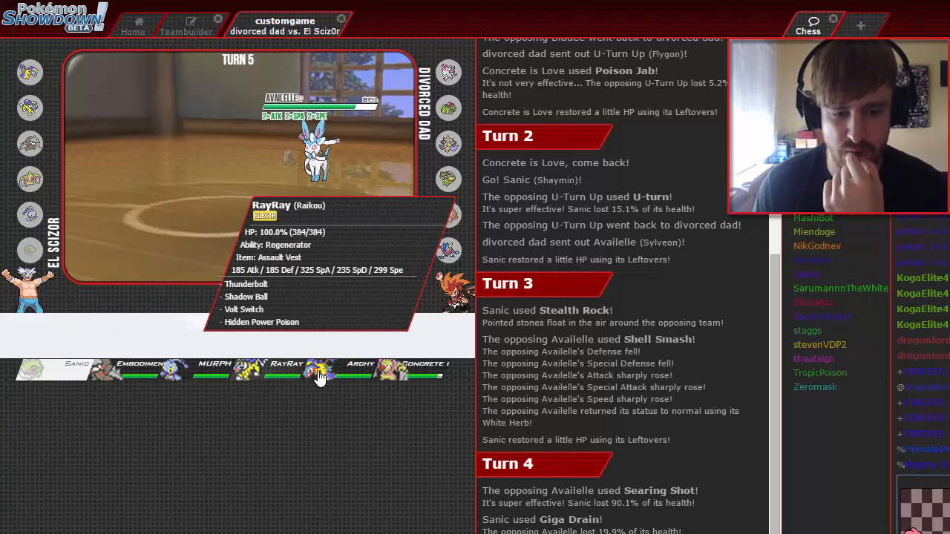
{"action": "mouse_move", "coordinate": [285, 378]}
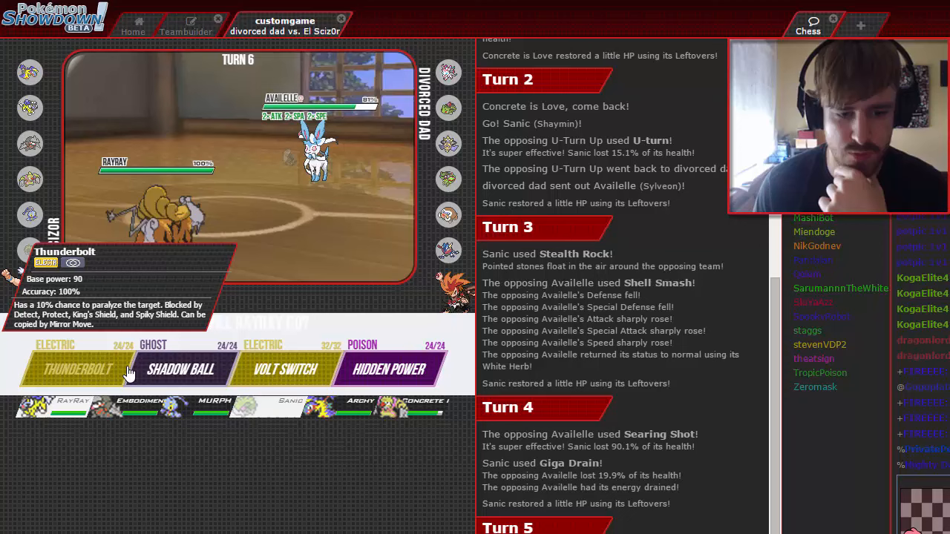
{"action": "mouse_move", "coordinate": [389, 370]}
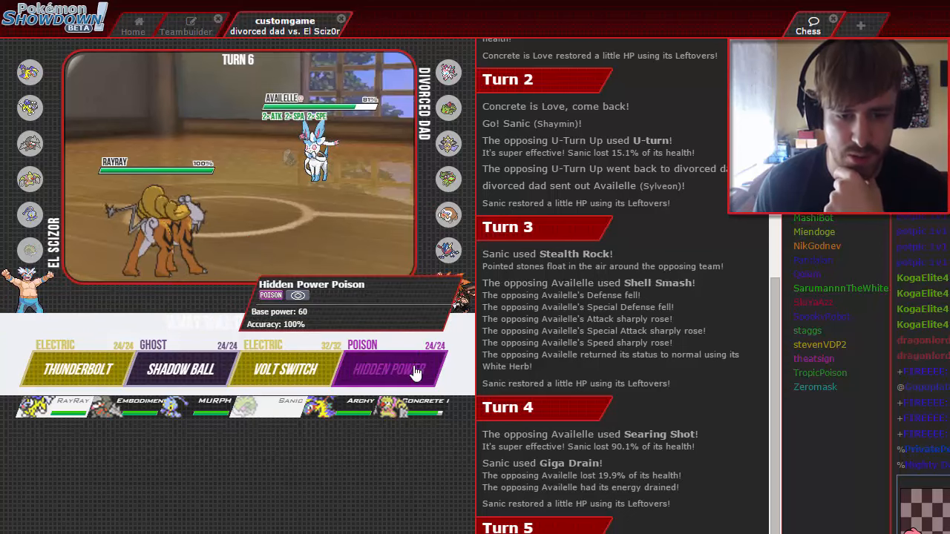
{"action": "mouse_move", "coordinate": [77, 370]}
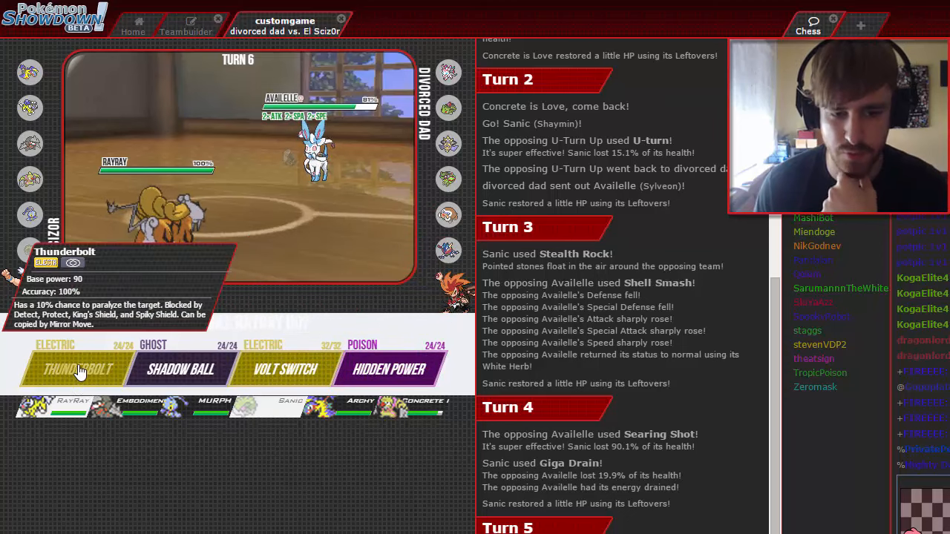
Have Raikou strike the opposing Sylveon with Thunderbolt
{"action": "left_click", "coordinate": [71, 368]}
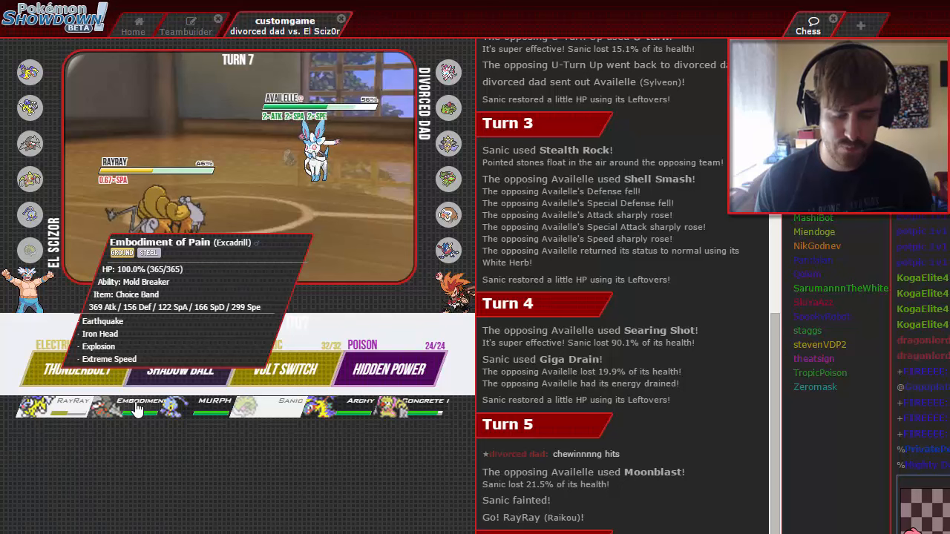
{"action": "mouse_move", "coordinate": [338, 407]}
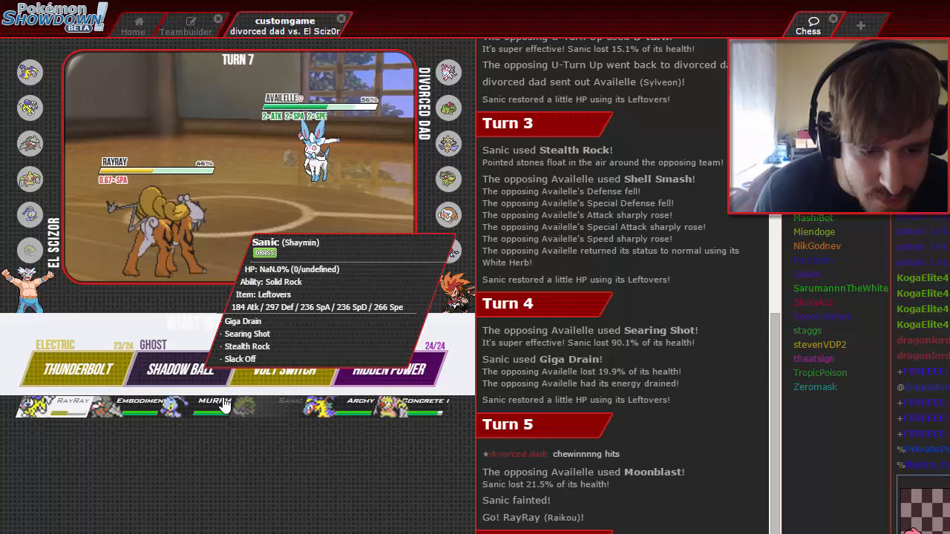
{"action": "mouse_move", "coordinate": [141, 407]}
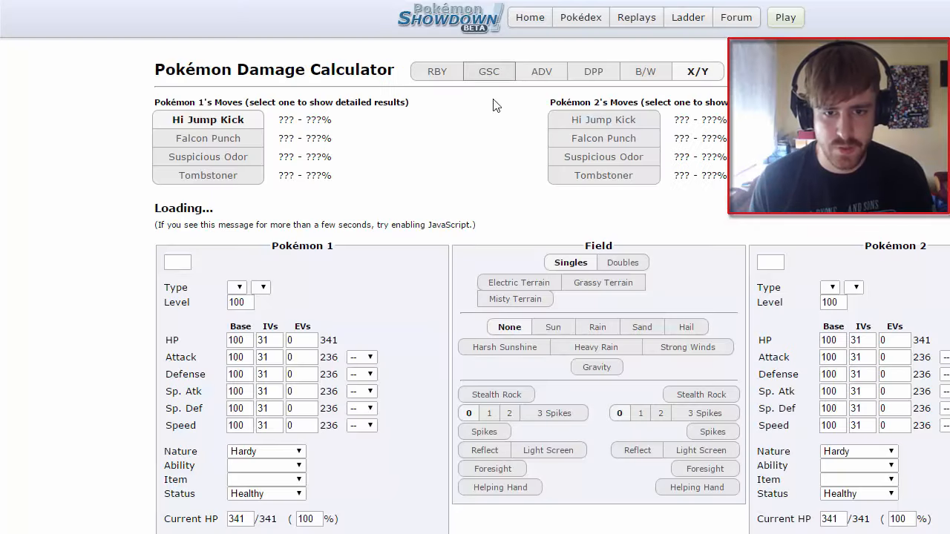
{"action": "mouse_move", "coordinate": [228, 270]}
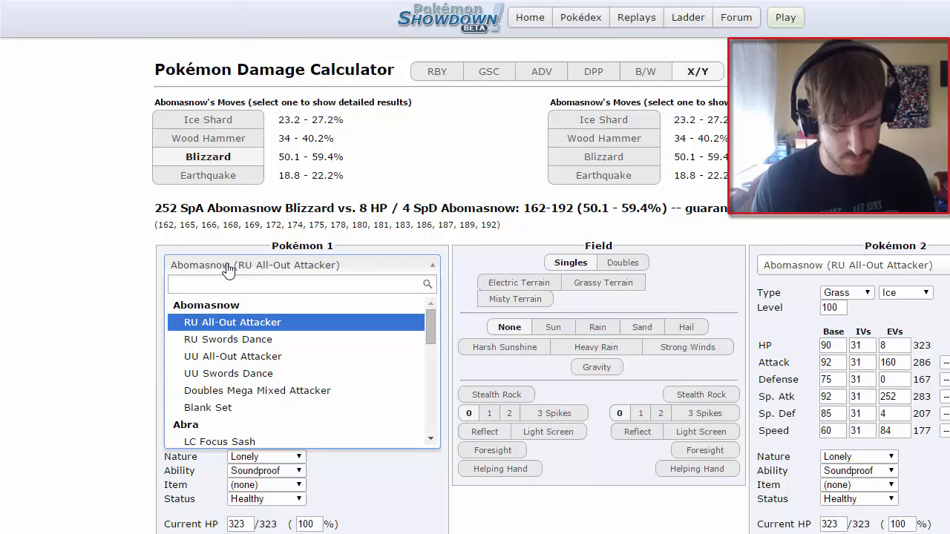
Load Sylveon (Blank Set) as Pokémon 1 and Excadrill (Blank Set) as Pokémon 2 in the calculator
{"action": "type", "text": "sy"}
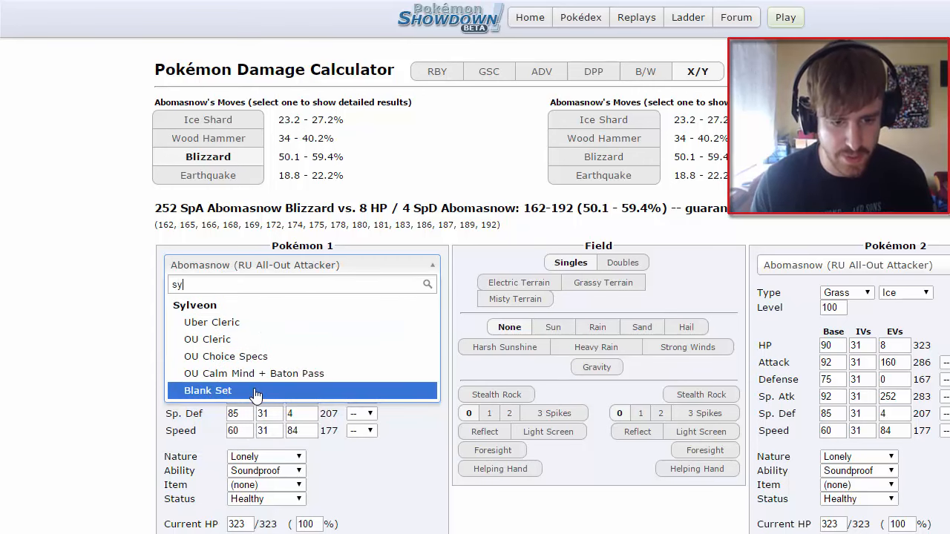
{"action": "left_click", "coordinate": [208, 390]}
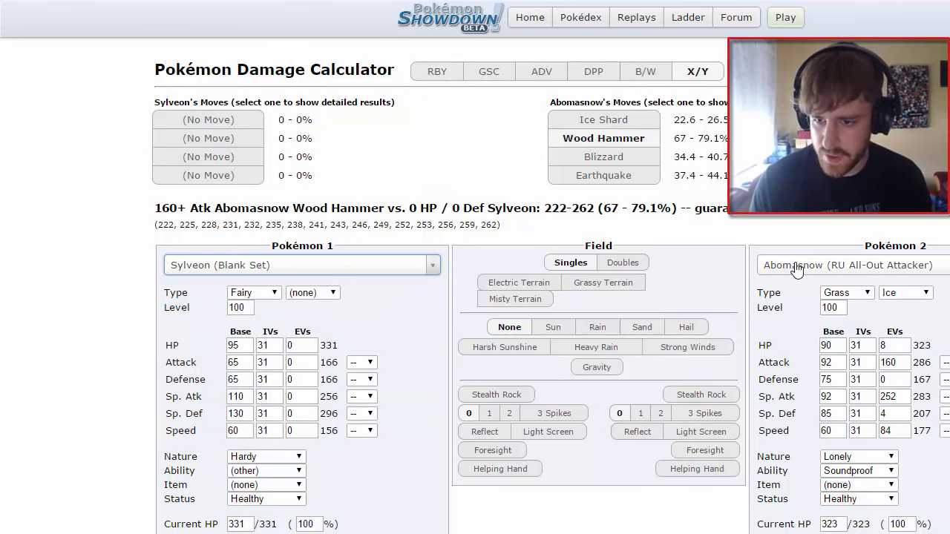
{"action": "left_click", "coordinate": [846, 264]}
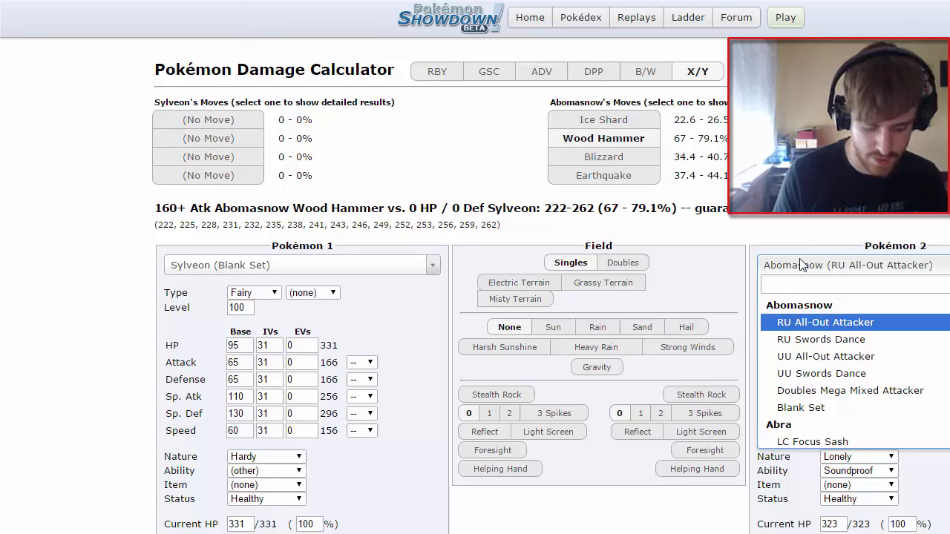
{"action": "type", "text": "exc"}
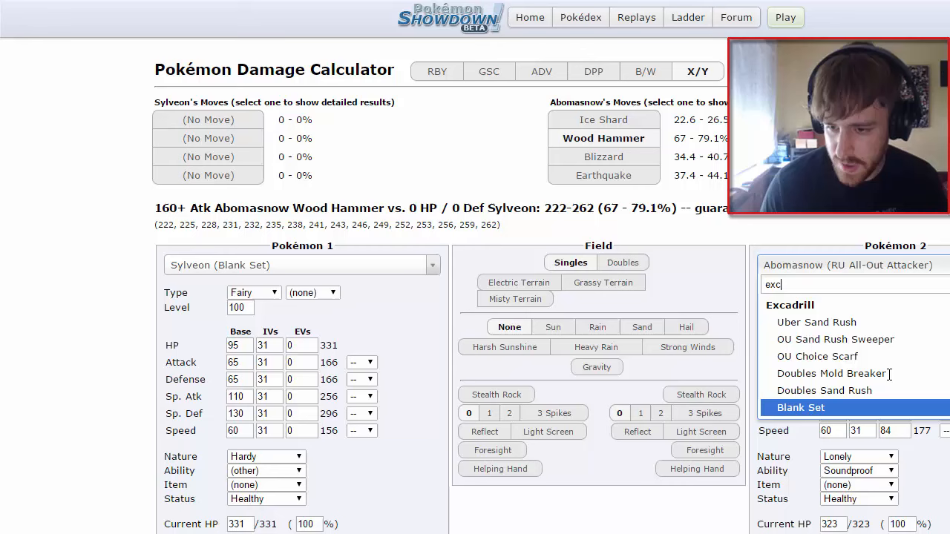
{"action": "left_click", "coordinate": [799, 406]}
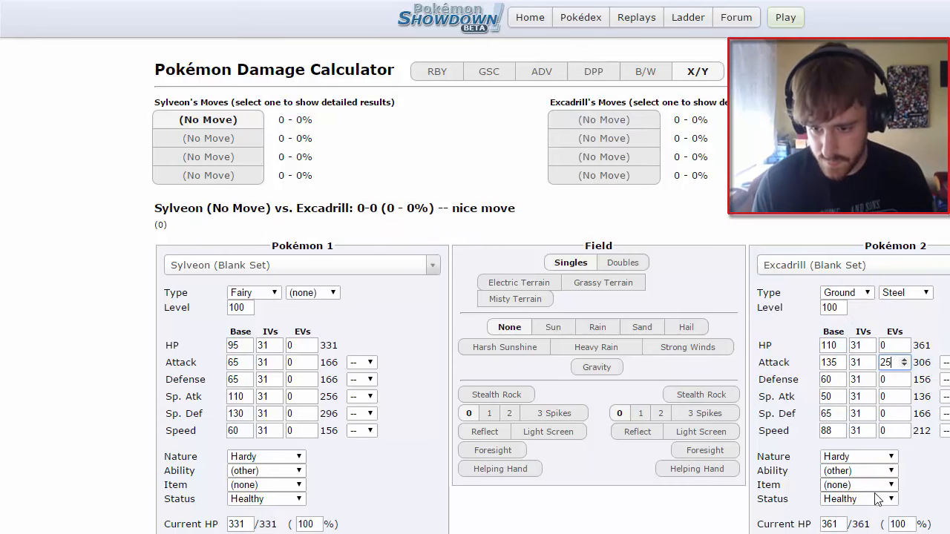
Start assigning a move to Excadrill by searching 'ex' in the move list
{"action": "left_click", "coordinate": [858, 484]}
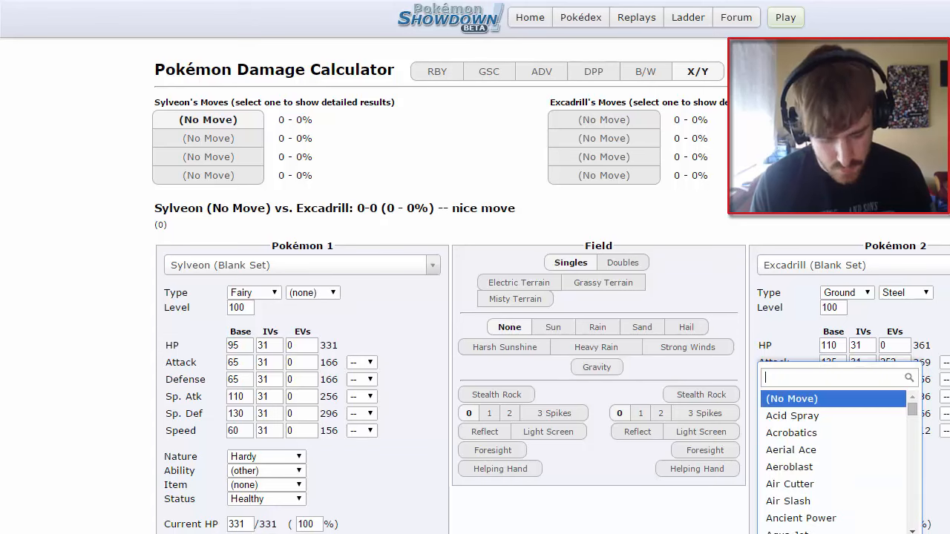
{"action": "type", "text": "ex"}
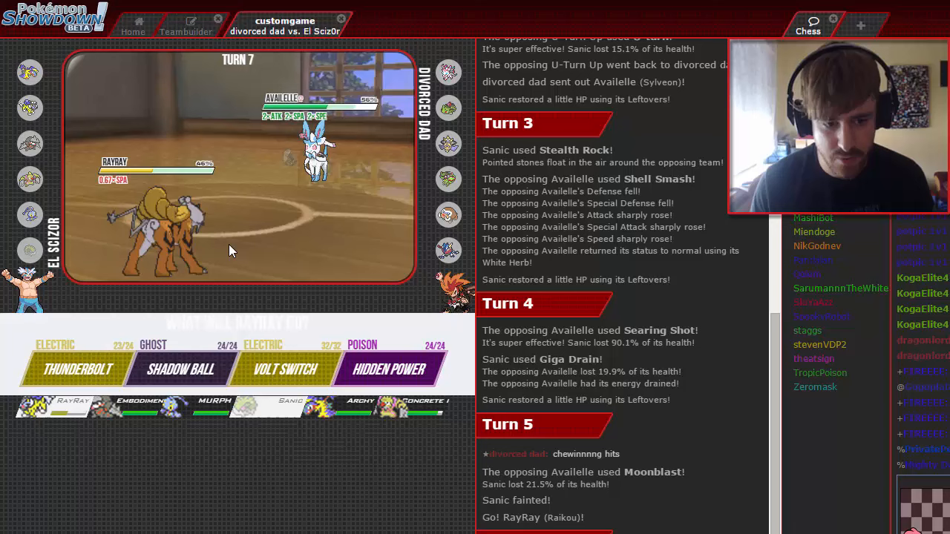
{"action": "mouse_move", "coordinate": [137, 407]}
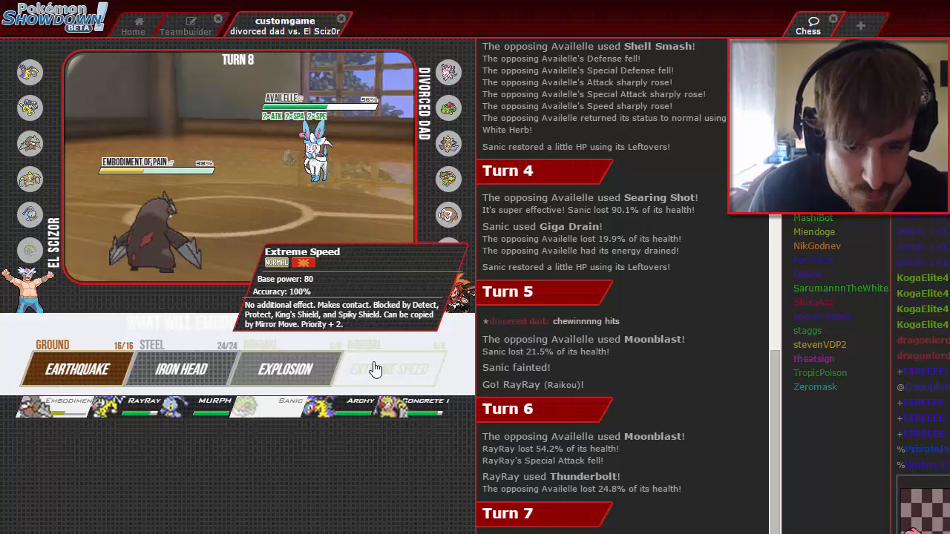
Knock out the opposing Sylveon with Excadrill's Extreme Speed and skip the animation
{"action": "left_click", "coordinate": [391, 368]}
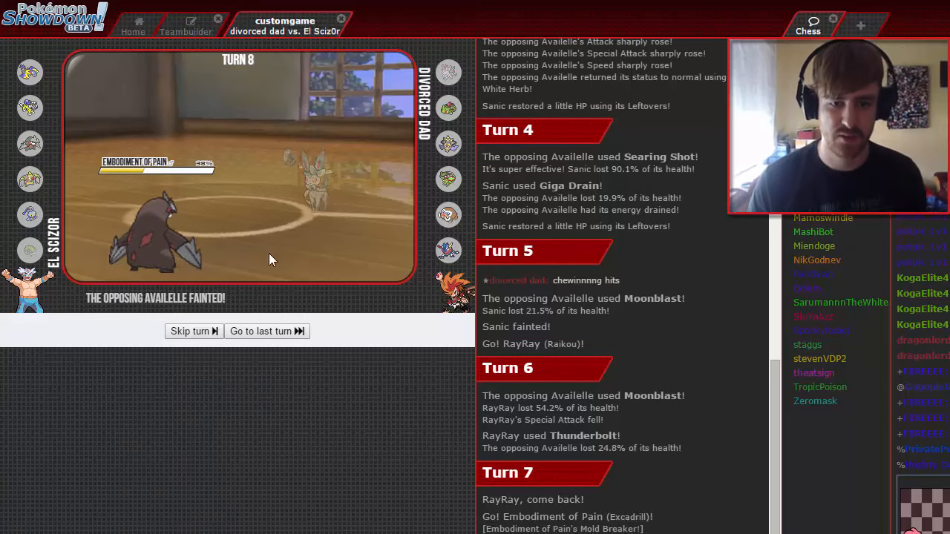
{"action": "left_click", "coordinate": [190, 331]}
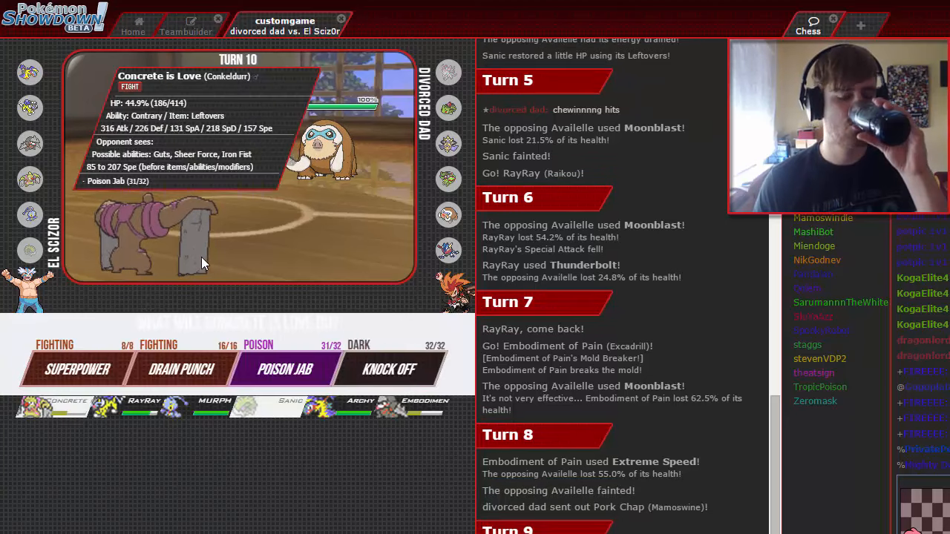
{"action": "mouse_move", "coordinate": [181, 370]}
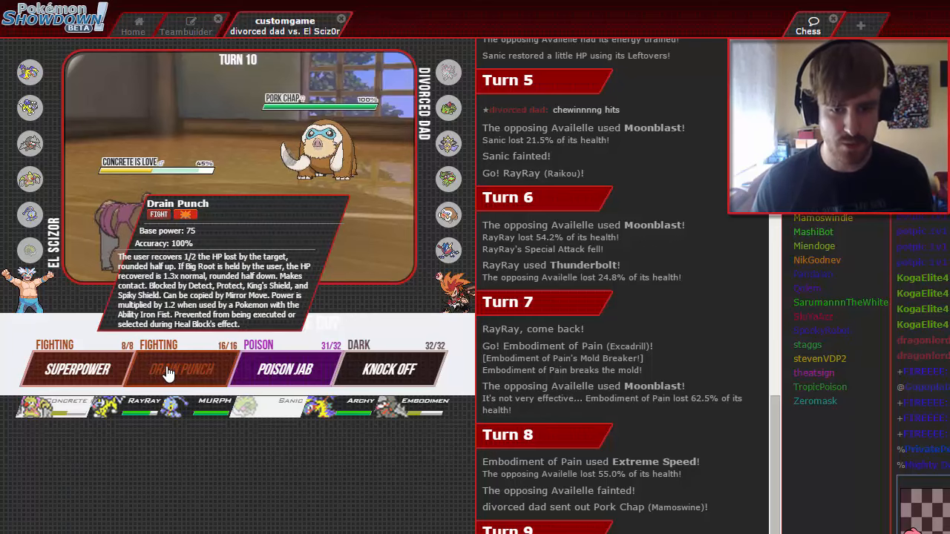
Have Conkeldurr hit the opposing Mamoswine with Drain Punch on turn 10
{"action": "left_click", "coordinate": [177, 368]}
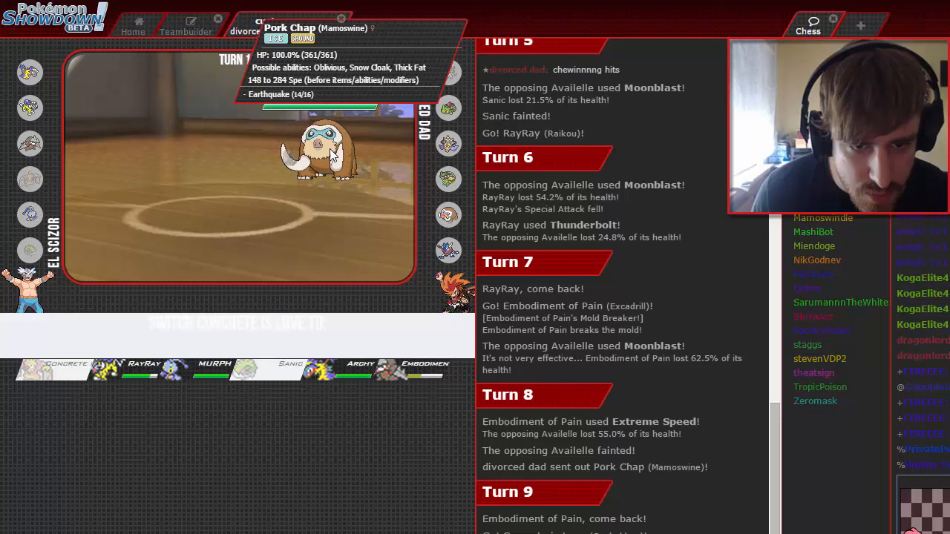
{"action": "mouse_move", "coordinate": [448, 156]}
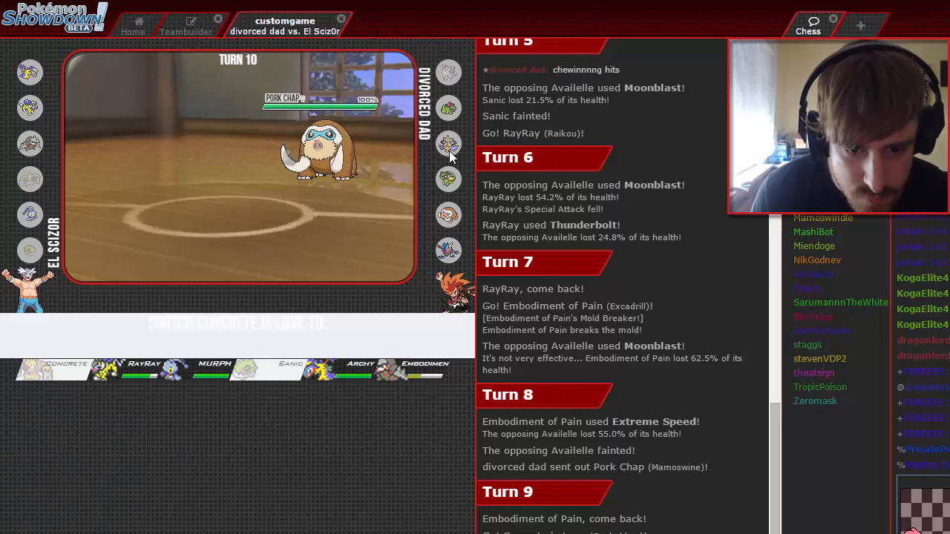
{"action": "mouse_move", "coordinate": [359, 371]}
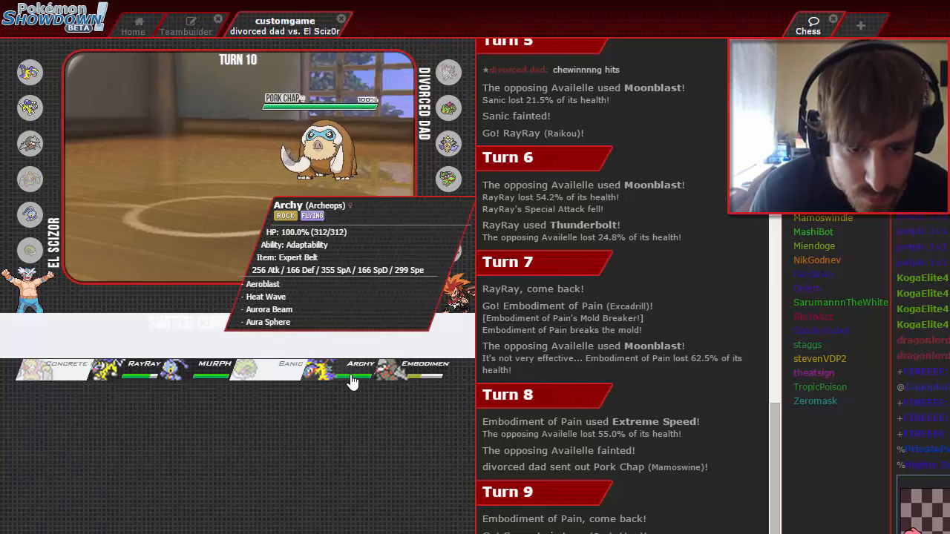
{"action": "mouse_move", "coordinate": [185, 371]}
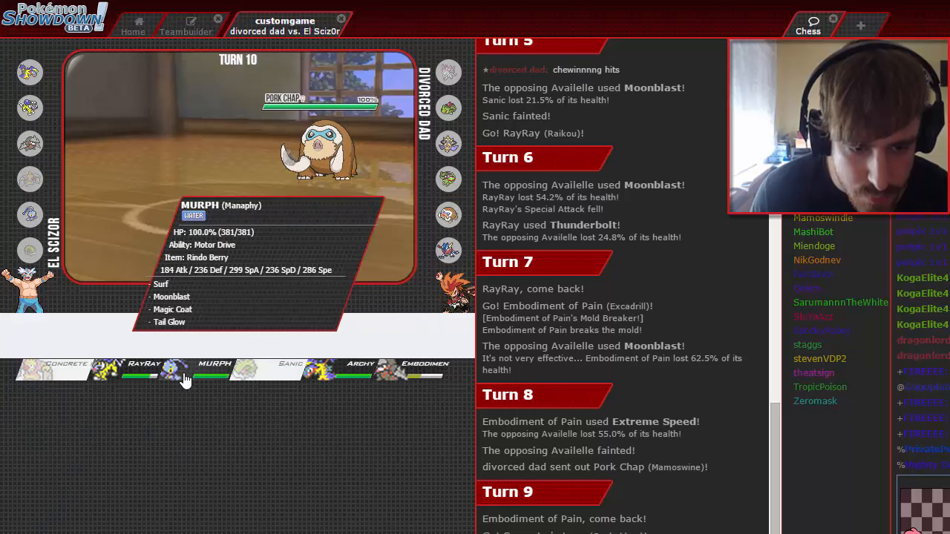
{"action": "mouse_move", "coordinate": [142, 374]}
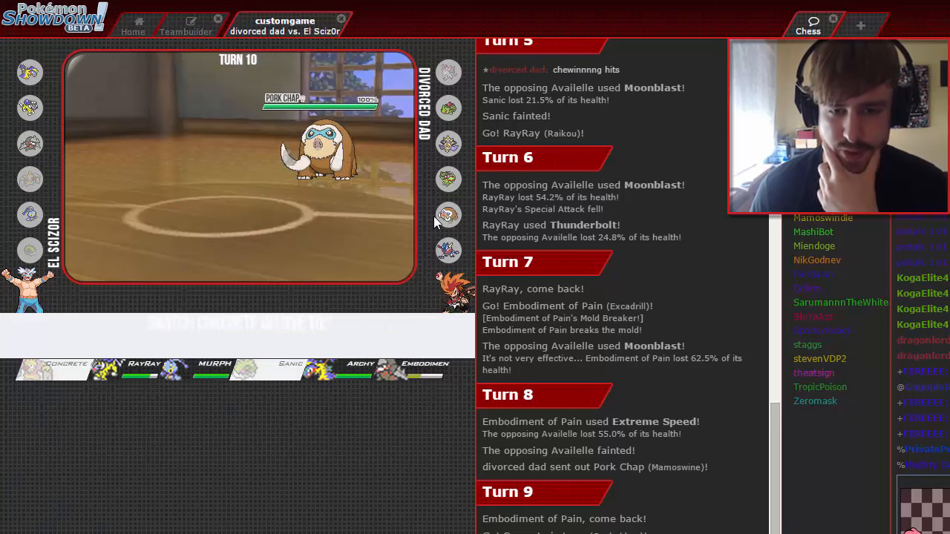
{"action": "mouse_move", "coordinate": [448, 251]}
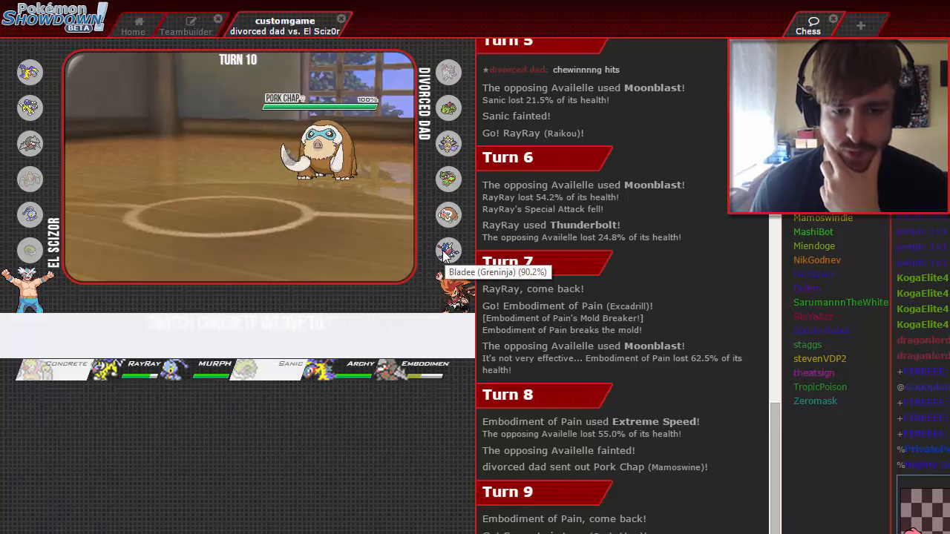
{"action": "mouse_move", "coordinate": [152, 368]}
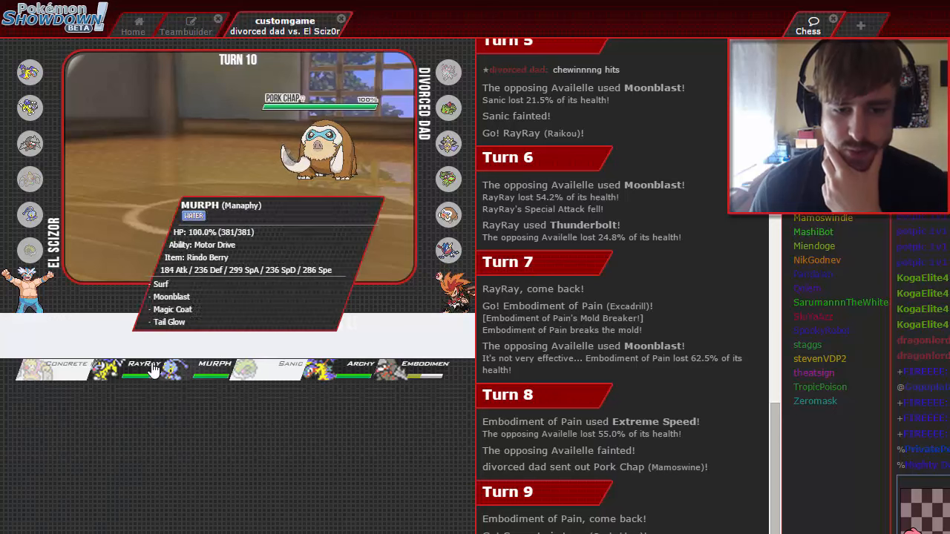
{"action": "mouse_move", "coordinate": [448, 181]}
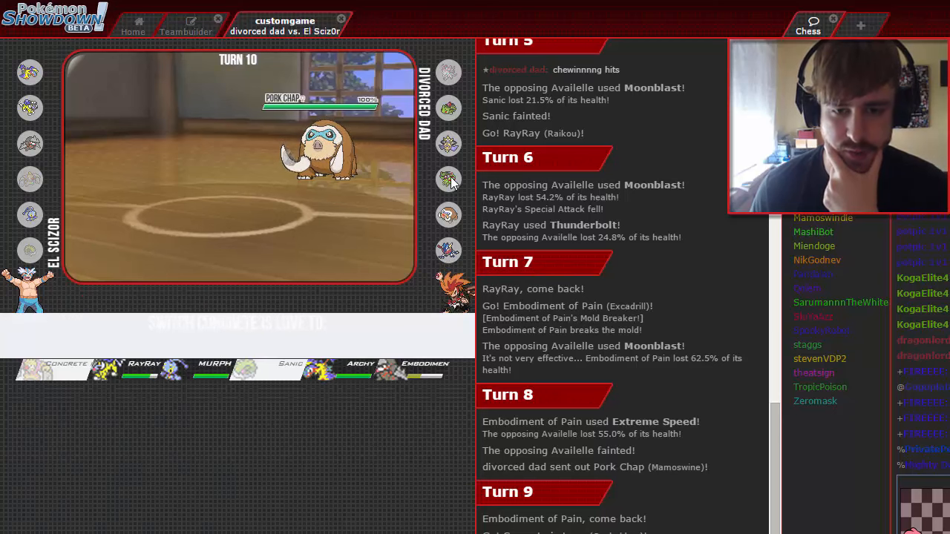
{"action": "mouse_move", "coordinate": [359, 368]}
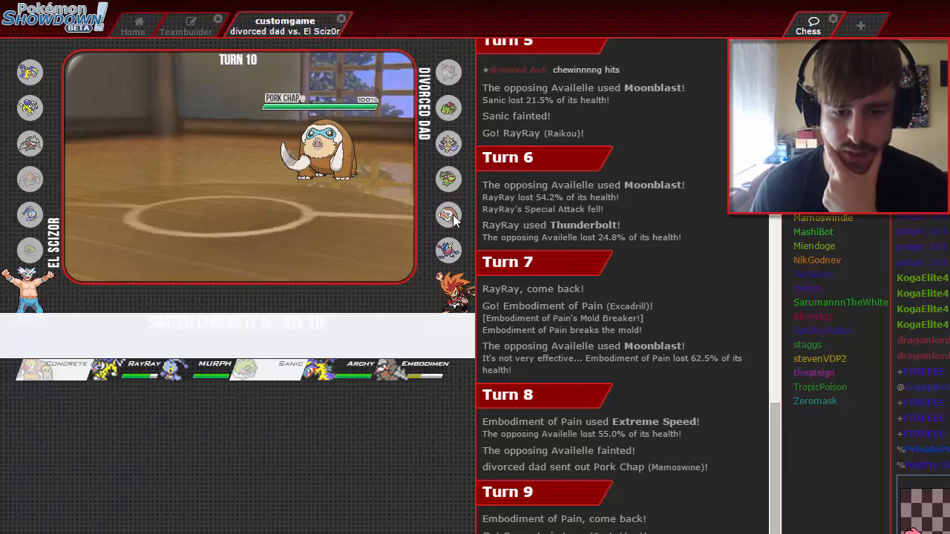
{"action": "mouse_move", "coordinate": [424, 371]}
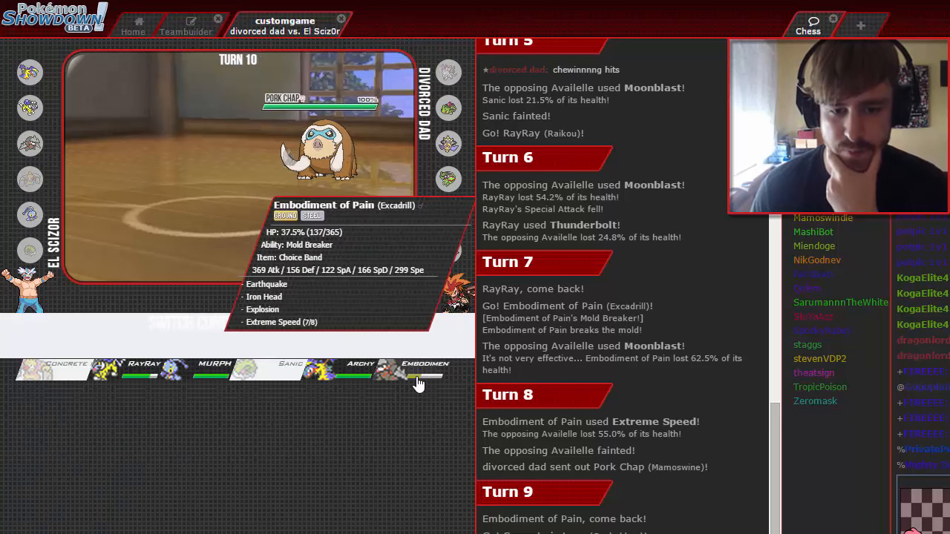
{"action": "mouse_move", "coordinate": [333, 378]}
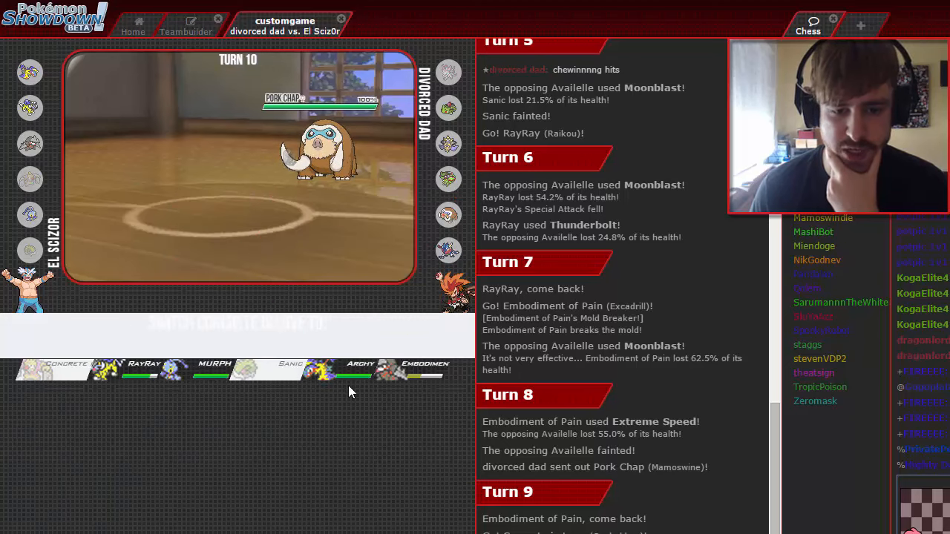
{"action": "mouse_move", "coordinate": [359, 374]}
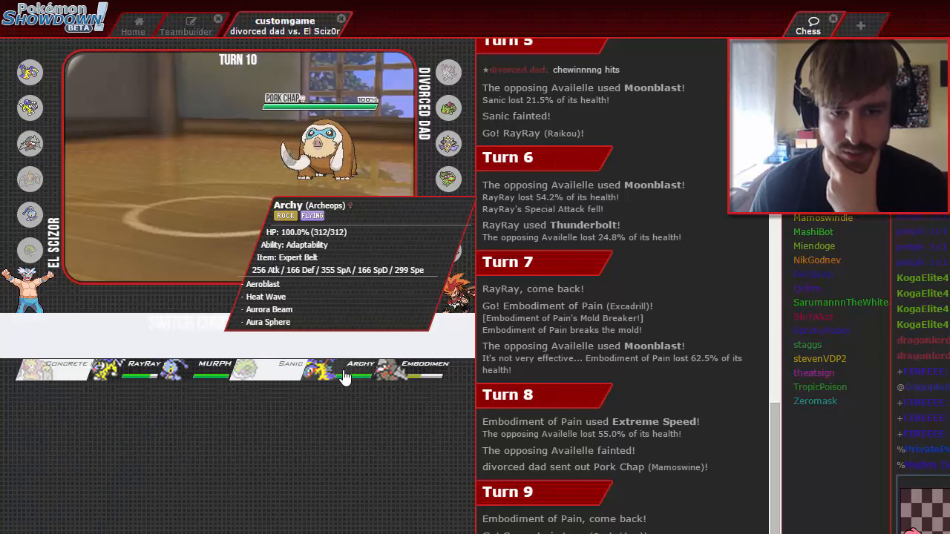
{"action": "mouse_move", "coordinate": [214, 369]}
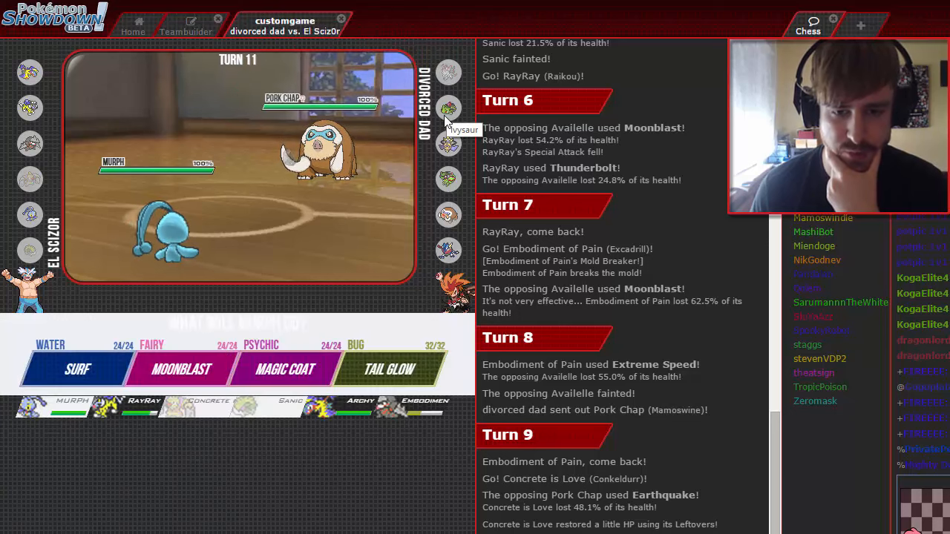
{"action": "mouse_move", "coordinate": [454, 151]}
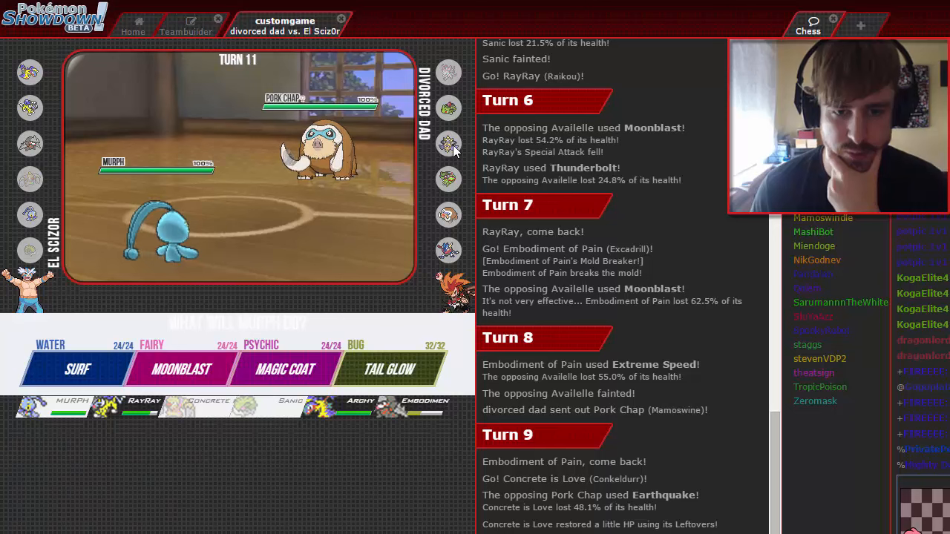
{"action": "mouse_move", "coordinate": [448, 107]}
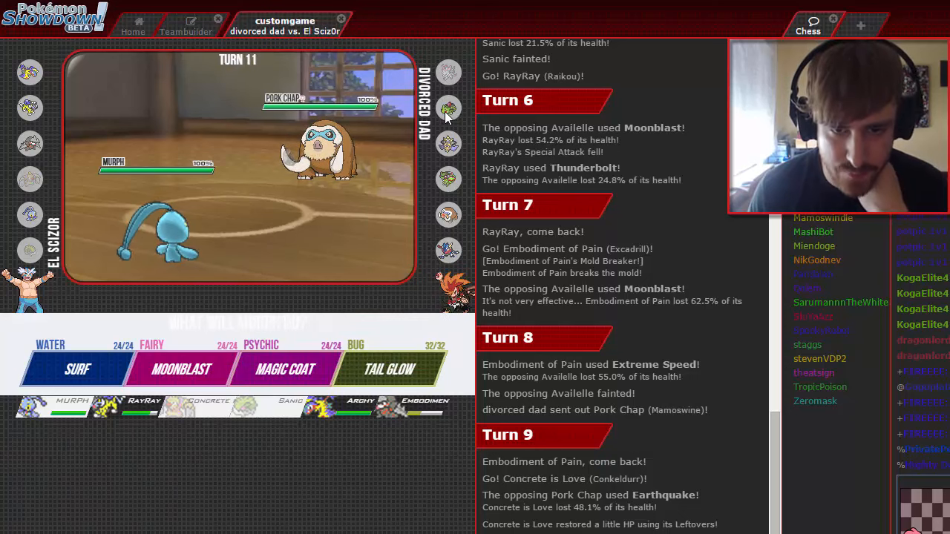
{"action": "mouse_move", "coordinate": [77, 368]}
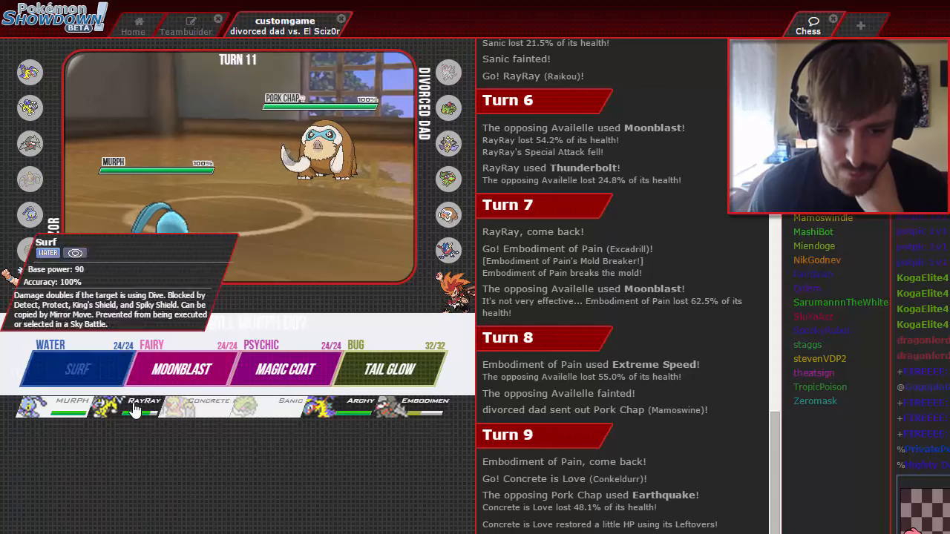
{"action": "mouse_move", "coordinate": [142, 404]}
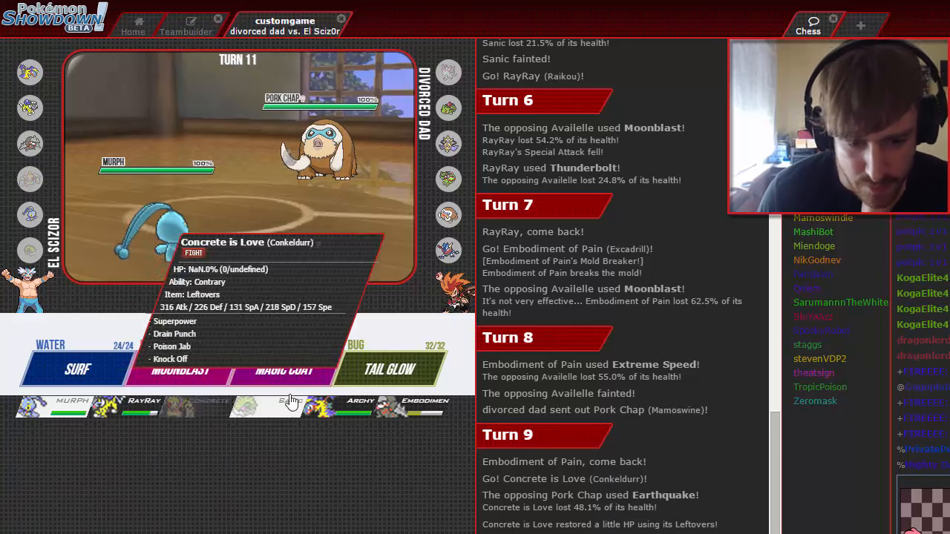
{"action": "mouse_move", "coordinate": [319, 413]}
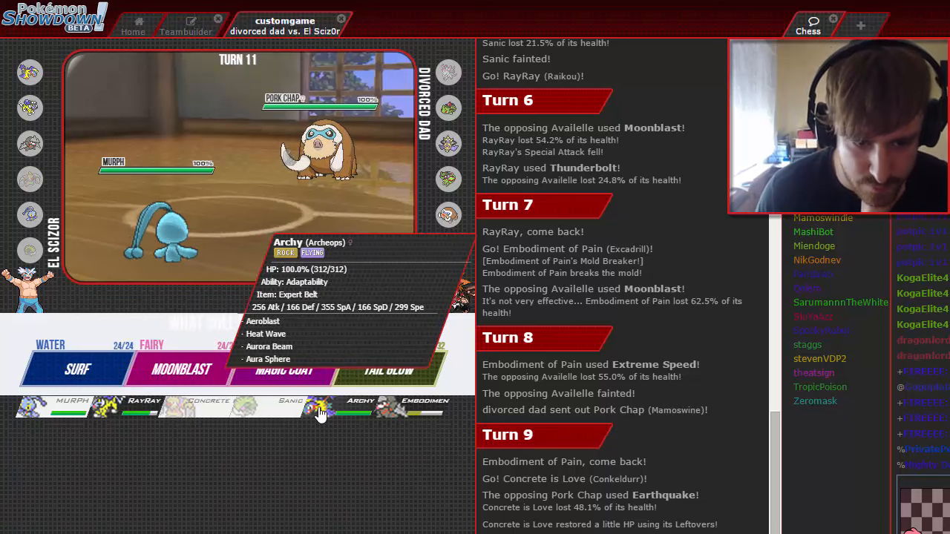
{"action": "mouse_move", "coordinate": [413, 407]}
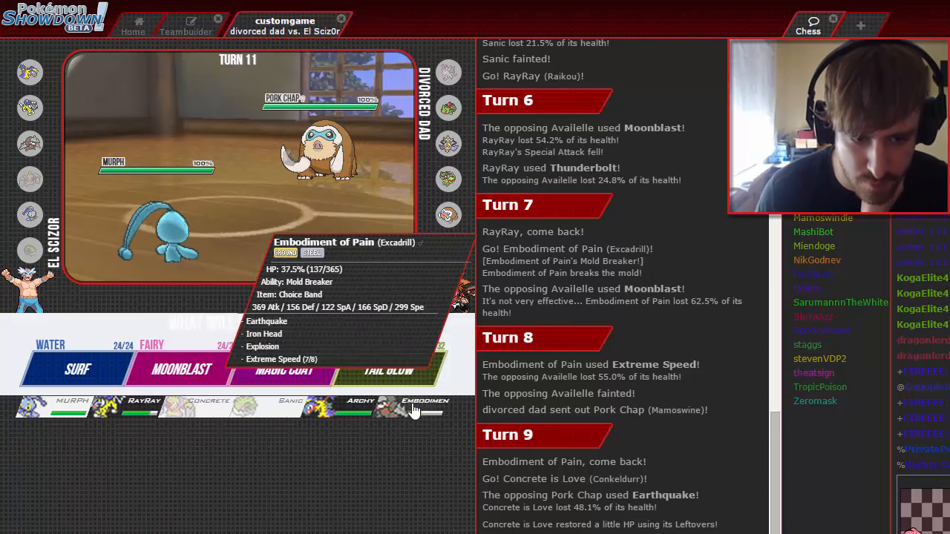
{"action": "mouse_move", "coordinate": [223, 493]}
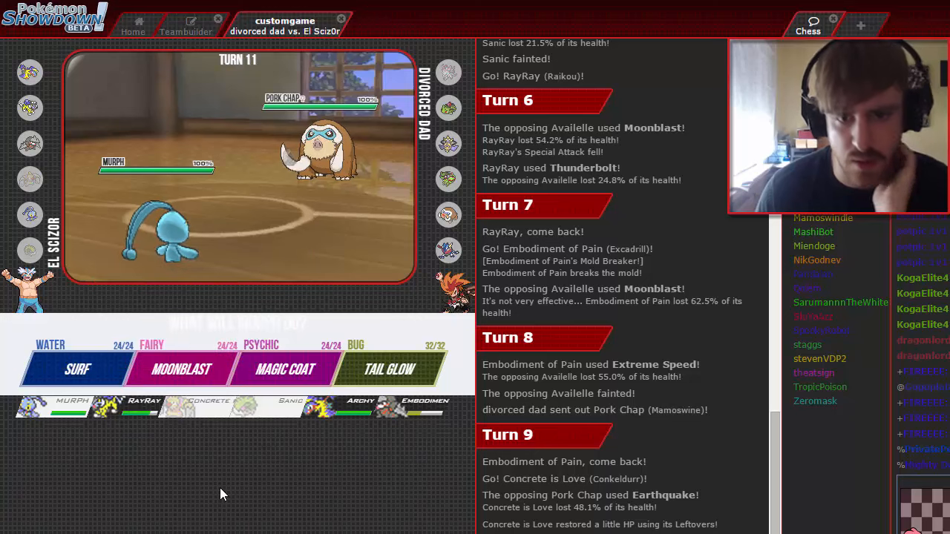
{"action": "mouse_move", "coordinate": [126, 415]}
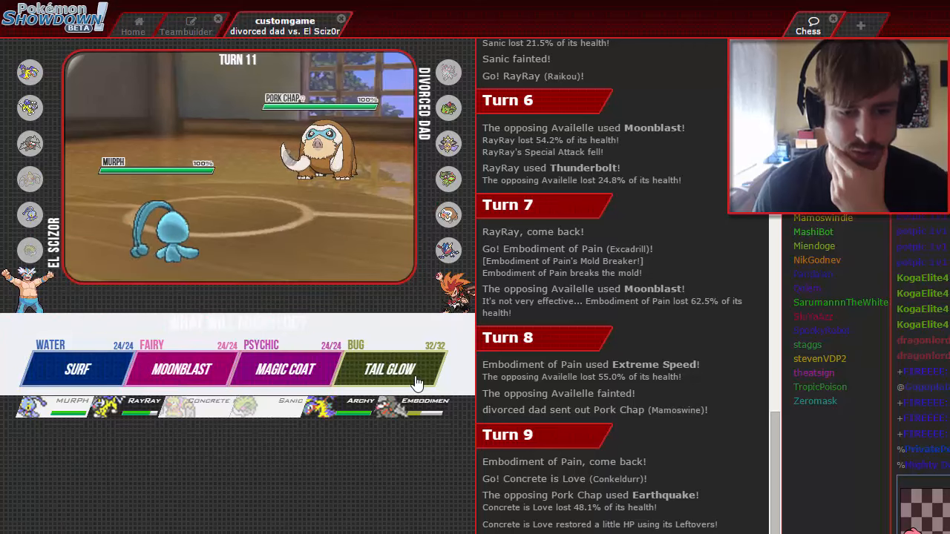
{"action": "mouse_move", "coordinate": [388, 368]}
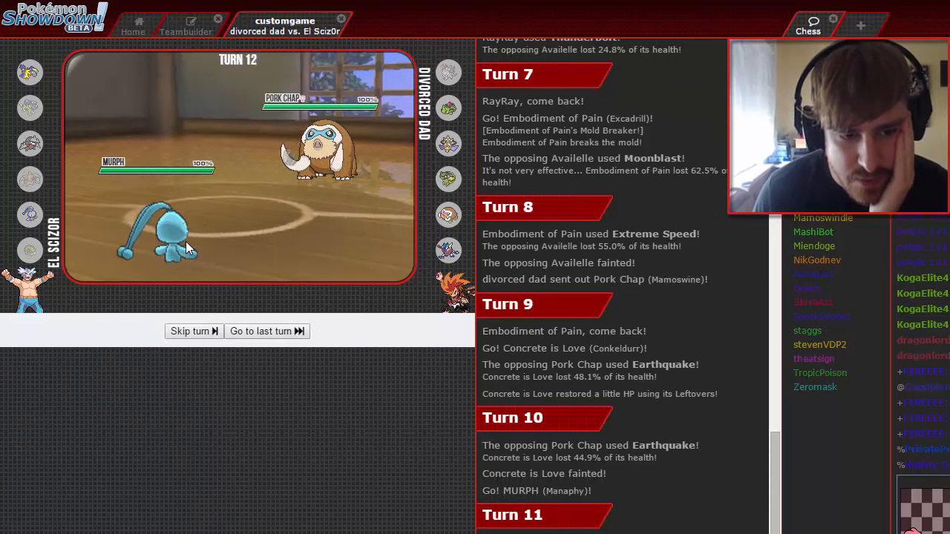
Have MURPH use Surf then Moonblast to finish Pork Chap, then Surf on the incoming Shinigami
{"action": "left_click", "coordinate": [190, 331]}
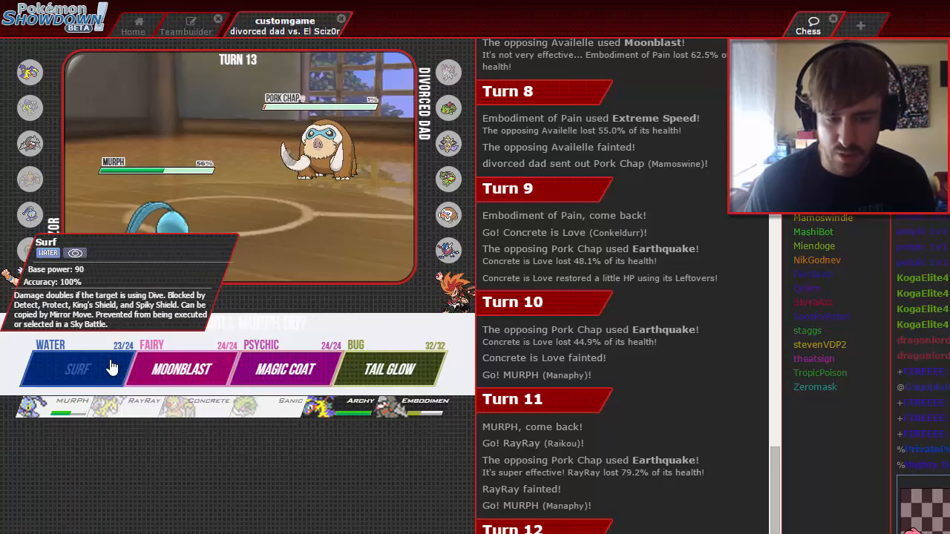
{"action": "mouse_move", "coordinate": [181, 370]}
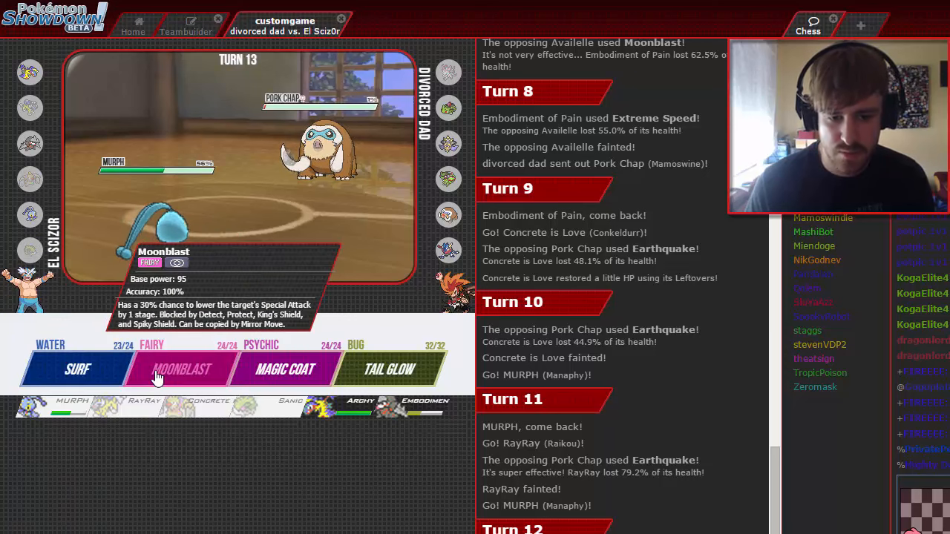
{"action": "left_click", "coordinate": [181, 369]}
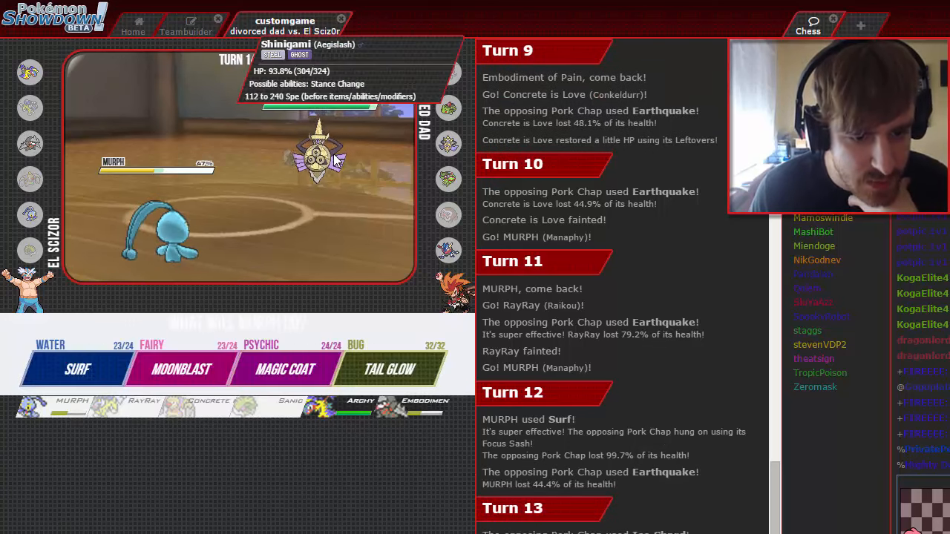
{"action": "mouse_move", "coordinate": [359, 406]}
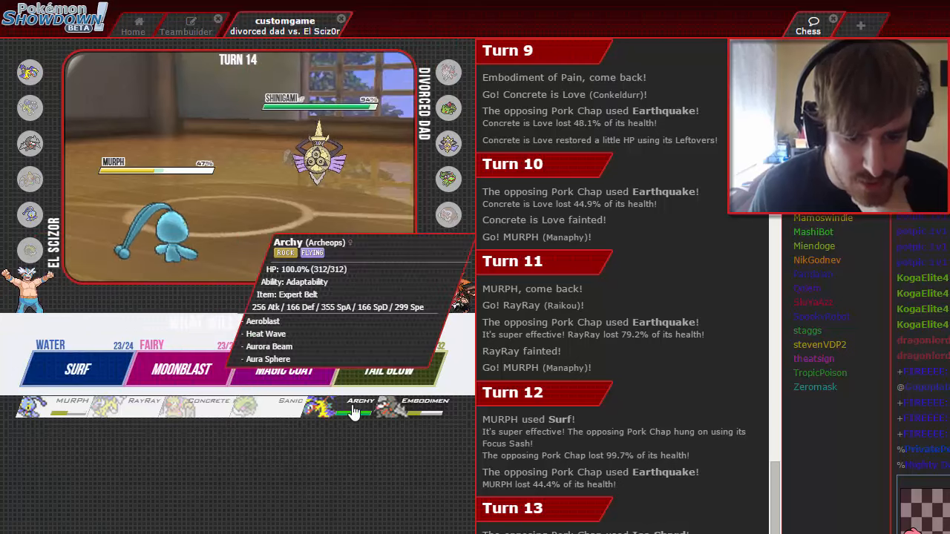
{"action": "mouse_move", "coordinate": [74, 368]}
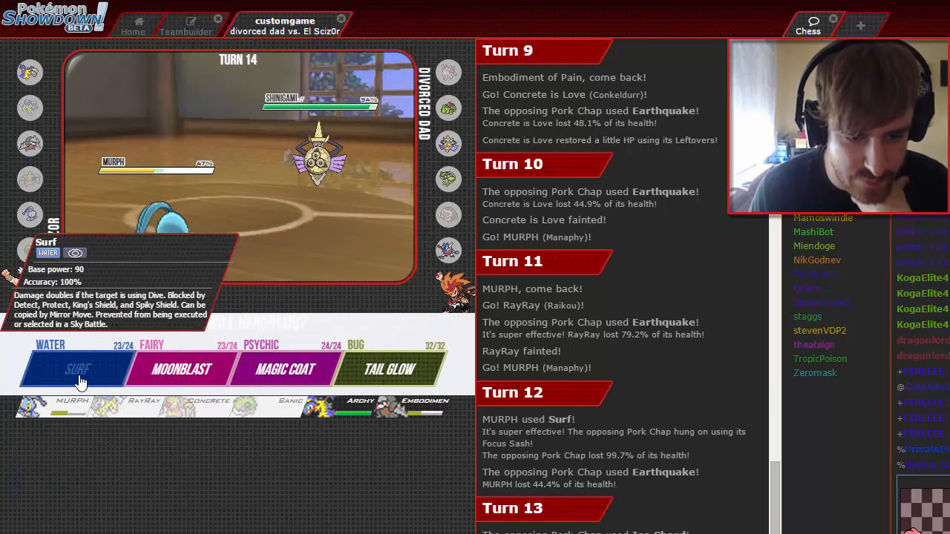
{"action": "left_click", "coordinate": [74, 368]}
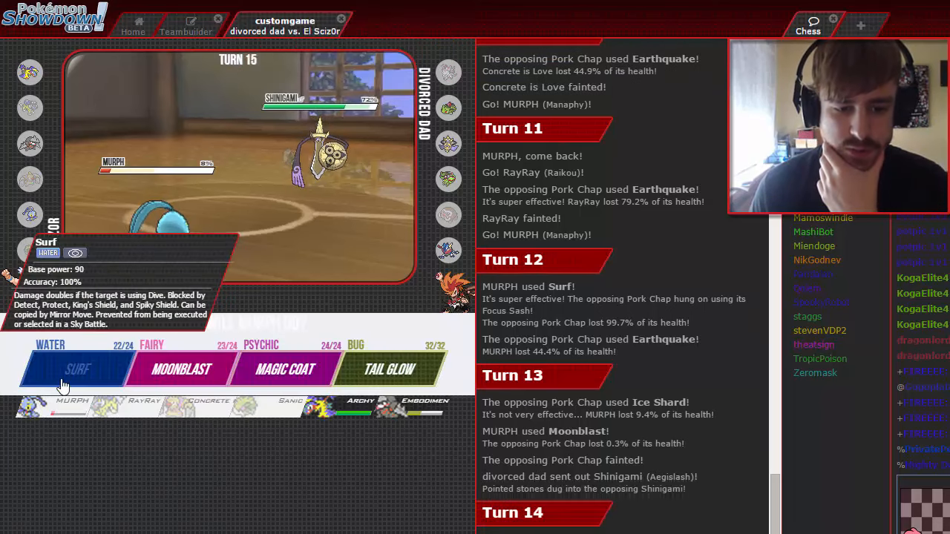
Choose Surf for MURPH on turn 15, then Archy's Heat Wave on Shinigami on turn 16
{"action": "left_click", "coordinate": [71, 369]}
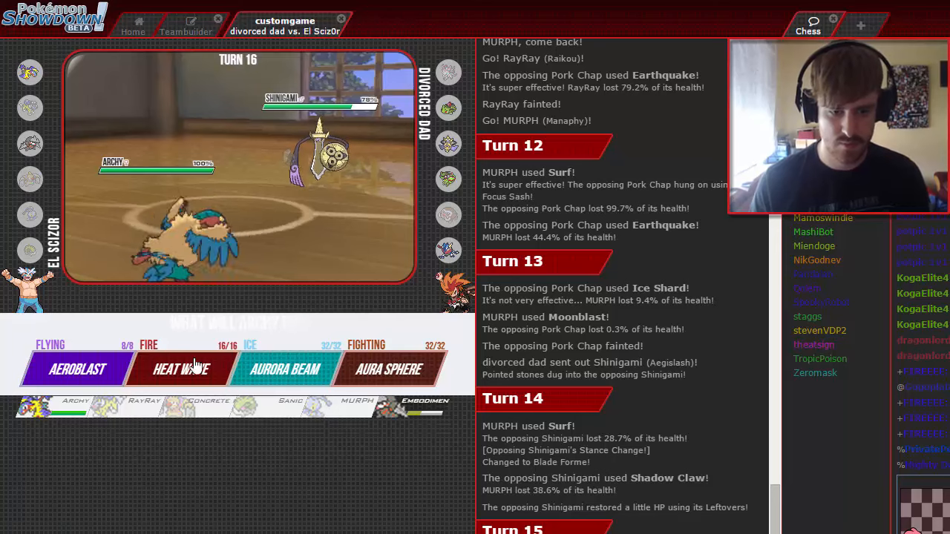
{"action": "mouse_move", "coordinate": [326, 156]}
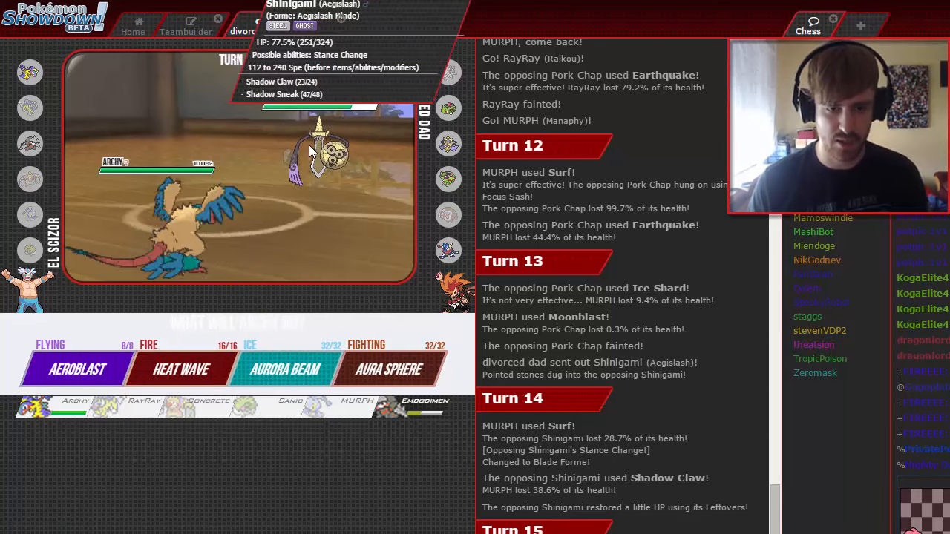
{"action": "mouse_move", "coordinate": [181, 368]}
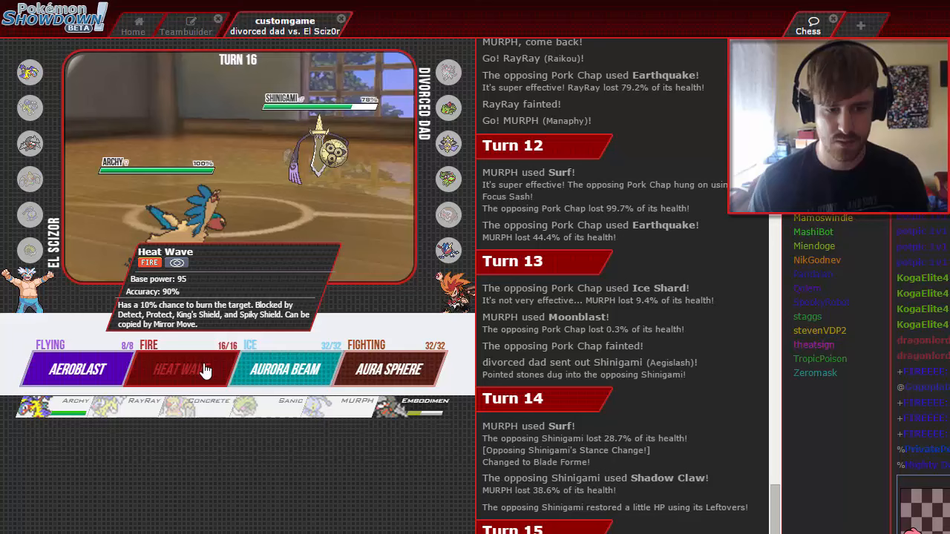
{"action": "left_click", "coordinate": [178, 368]}
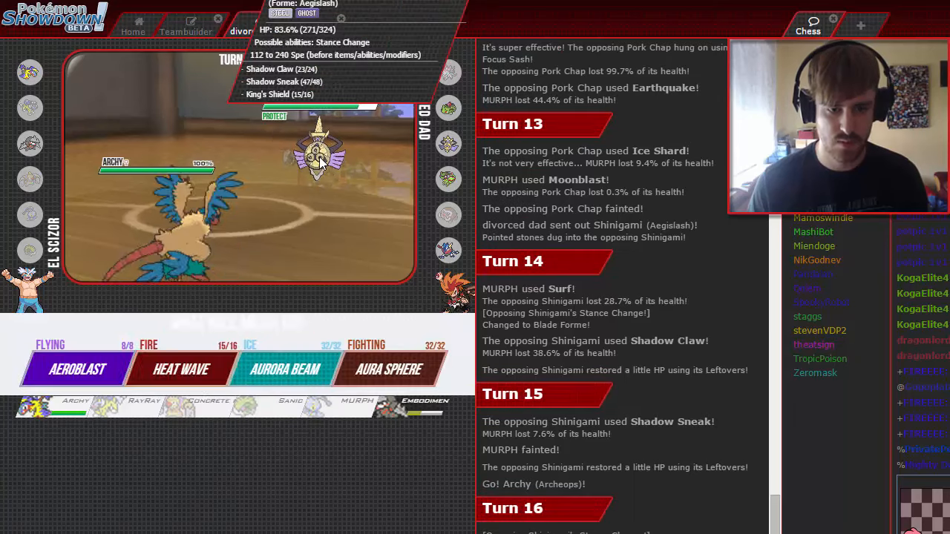
{"action": "mouse_move", "coordinate": [181, 369]}
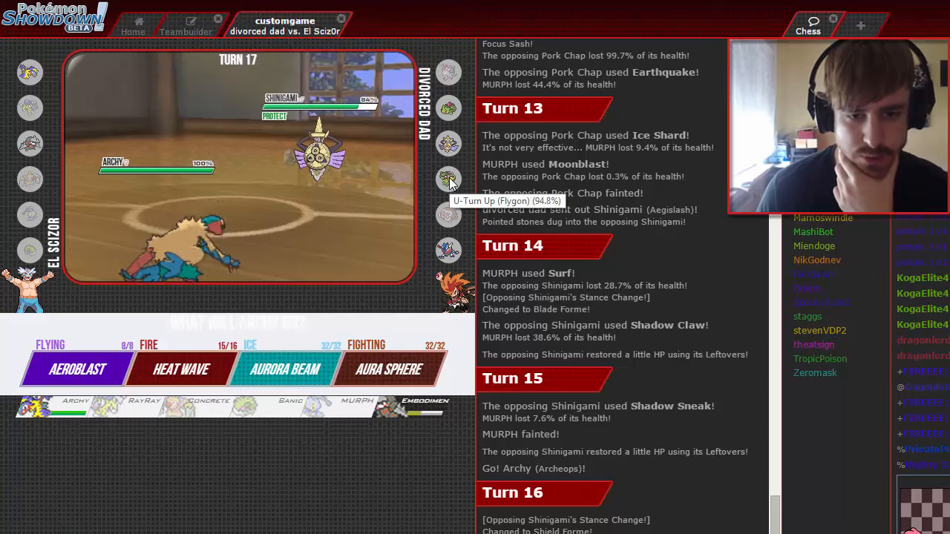
{"action": "mouse_move", "coordinate": [181, 368]}
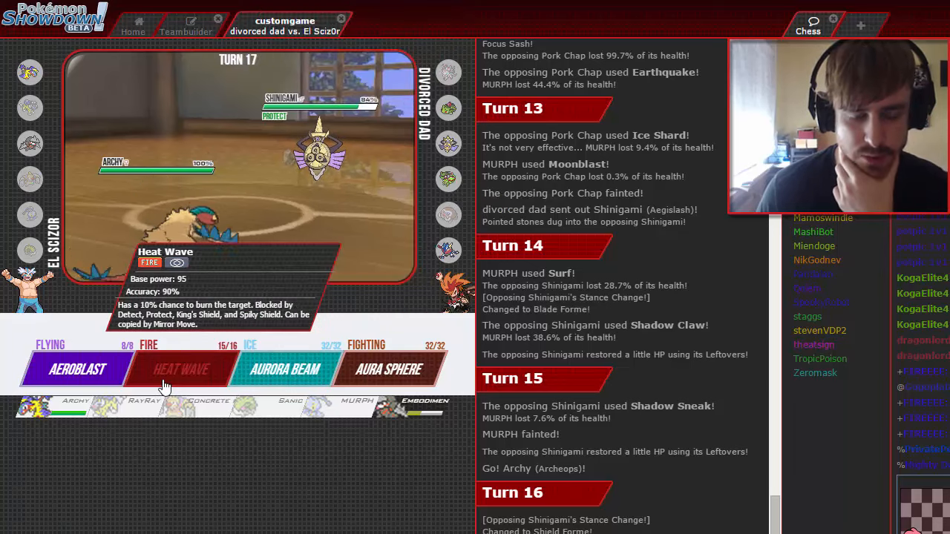
{"action": "mouse_move", "coordinate": [285, 368]}
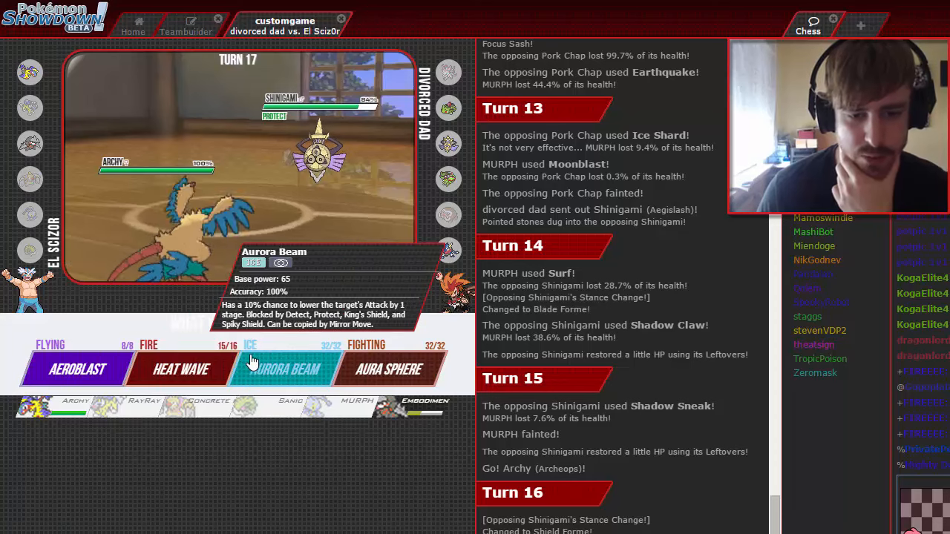
Hit Not Infernape with Heat Wave, then knock it out with Aurora Beam so Bladee comes in
{"action": "left_click", "coordinate": [285, 368]}
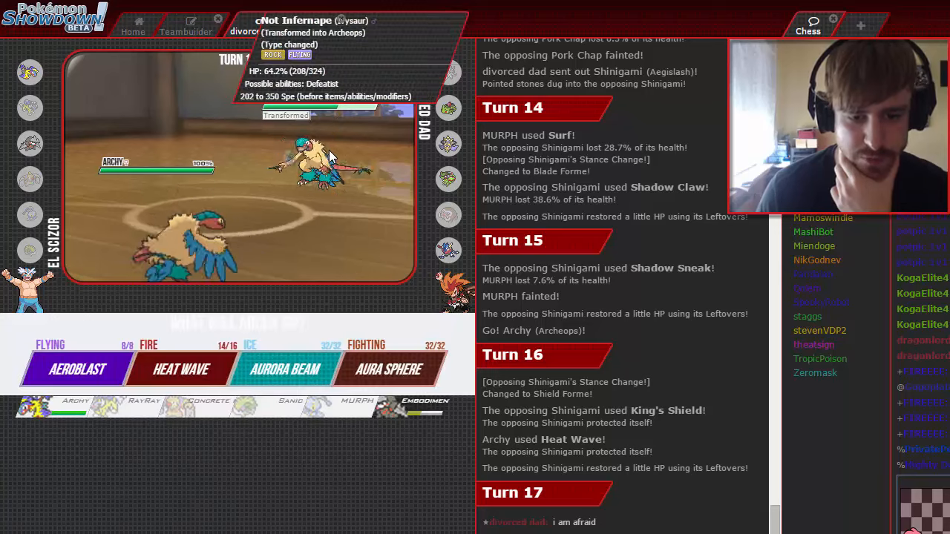
{"action": "mouse_move", "coordinate": [388, 368]}
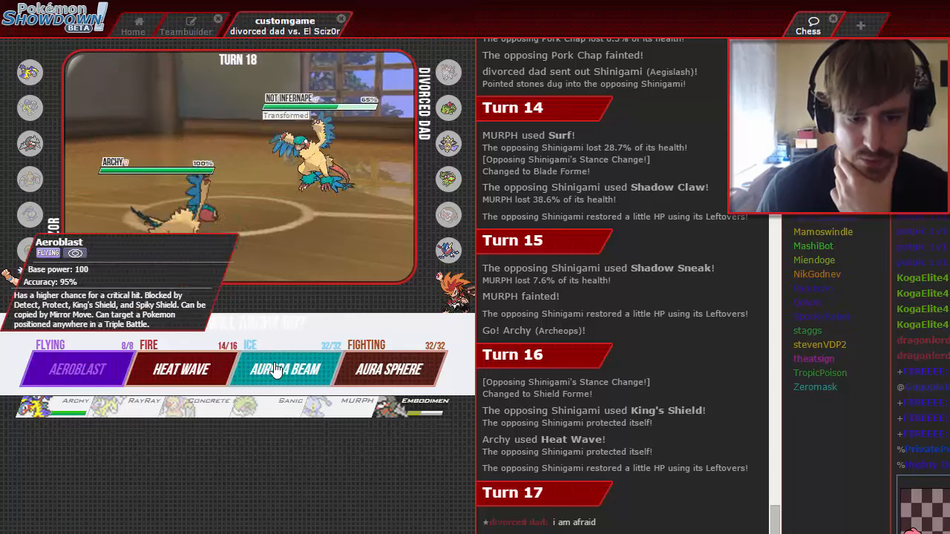
{"action": "mouse_move", "coordinate": [285, 368]}
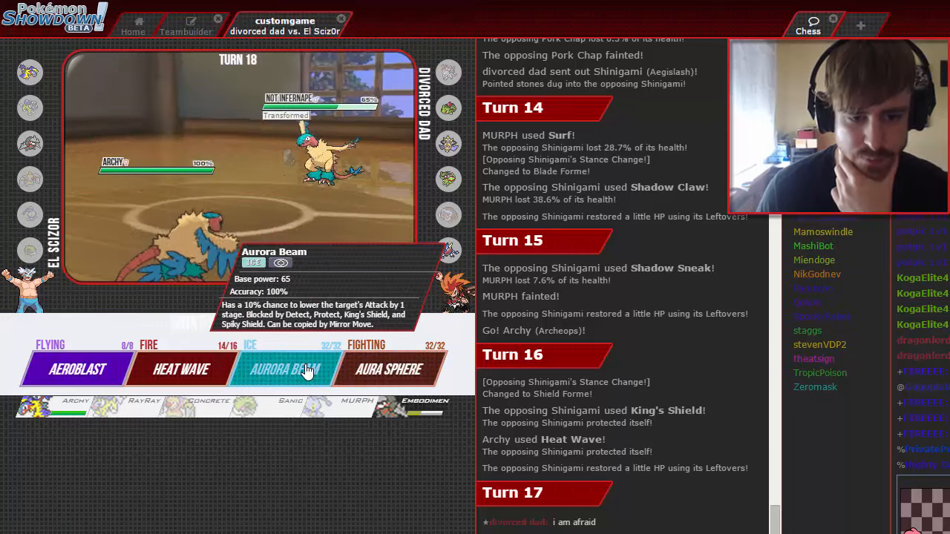
{"action": "left_click", "coordinate": [288, 368]}
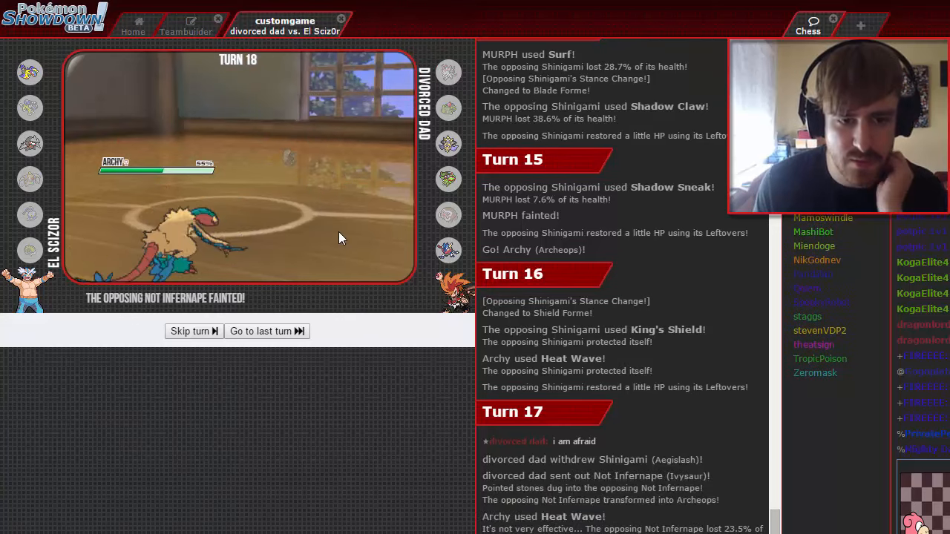
{"action": "left_click", "coordinate": [193, 330]}
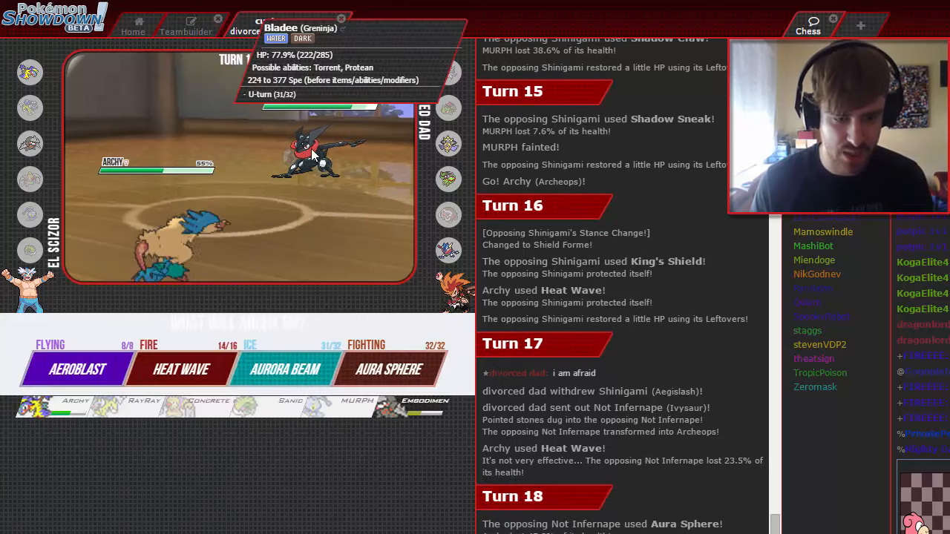
{"action": "mouse_move", "coordinate": [77, 368]}
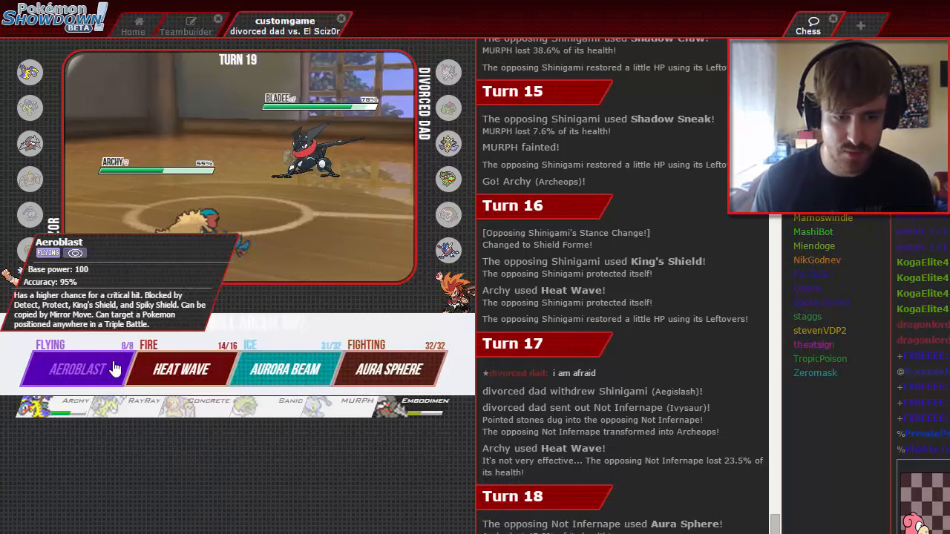
Fire Aeroblast at Bladee, then have Embodiment of Pain Earthquake twice to fell U-Turn Up
{"action": "left_click", "coordinate": [78, 368]}
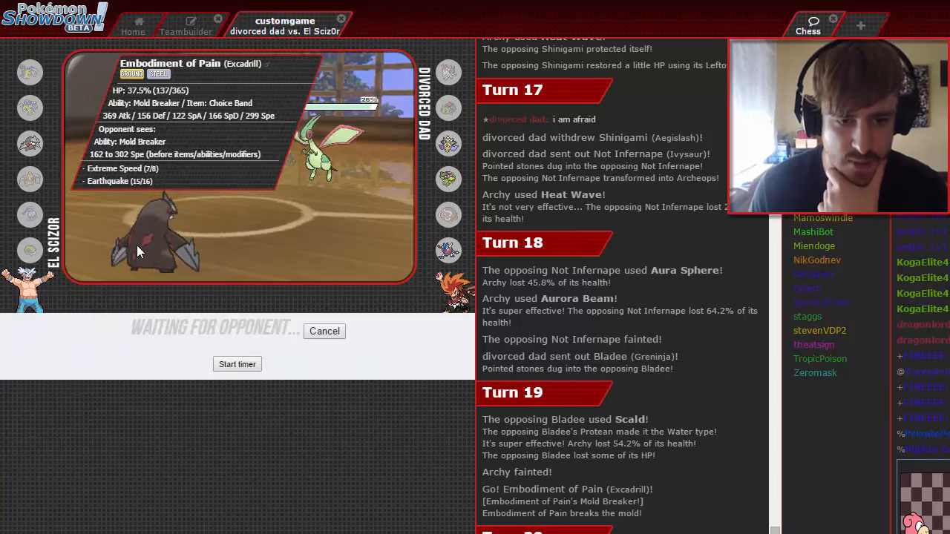
{"action": "mouse_move", "coordinate": [295, 419]}
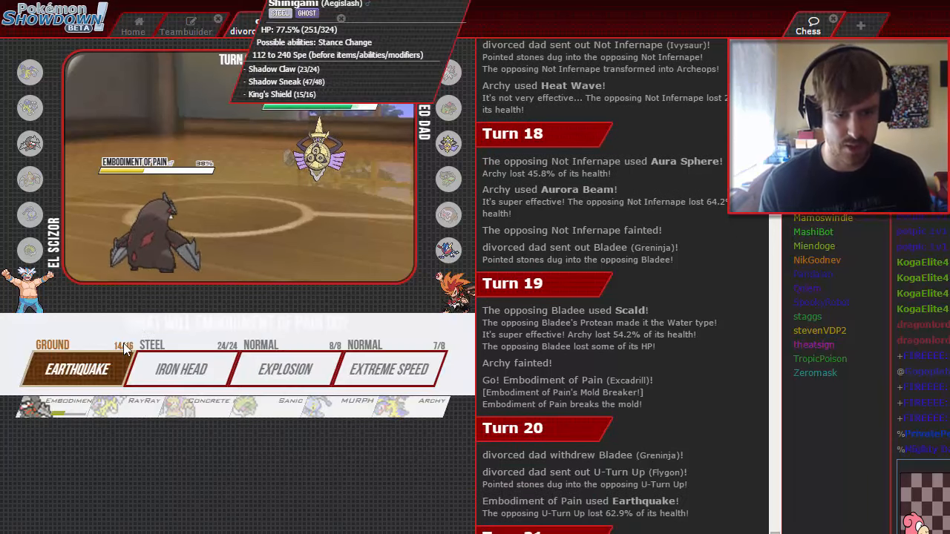
{"action": "left_click", "coordinate": [77, 368]}
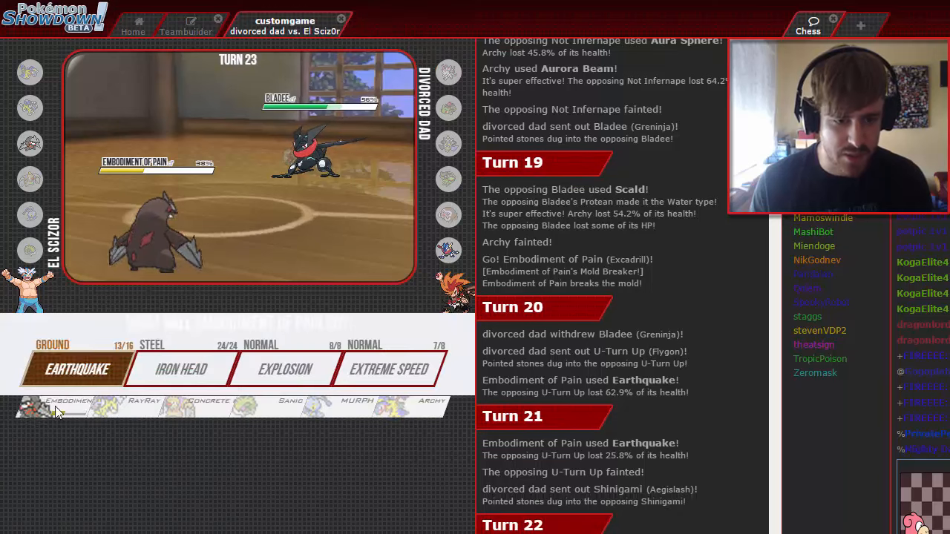
{"action": "left_click", "coordinate": [77, 368]}
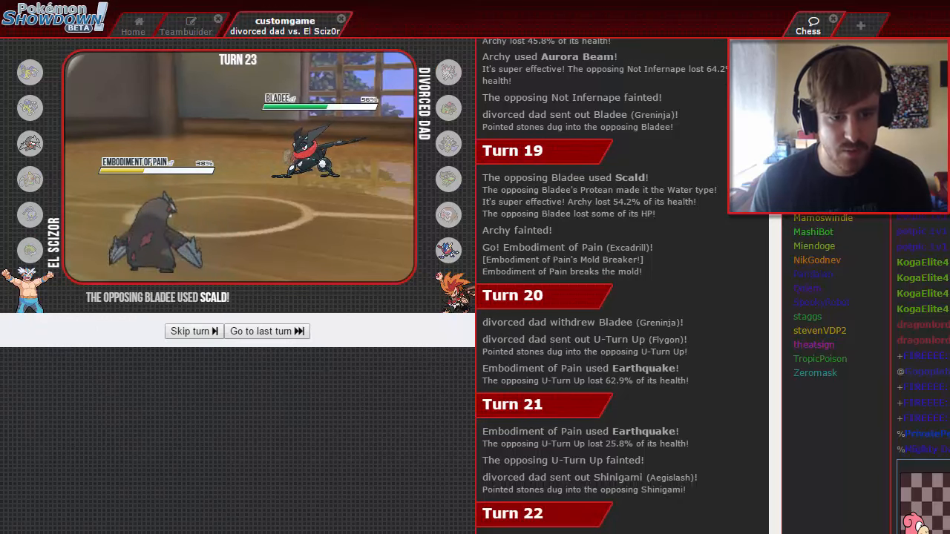